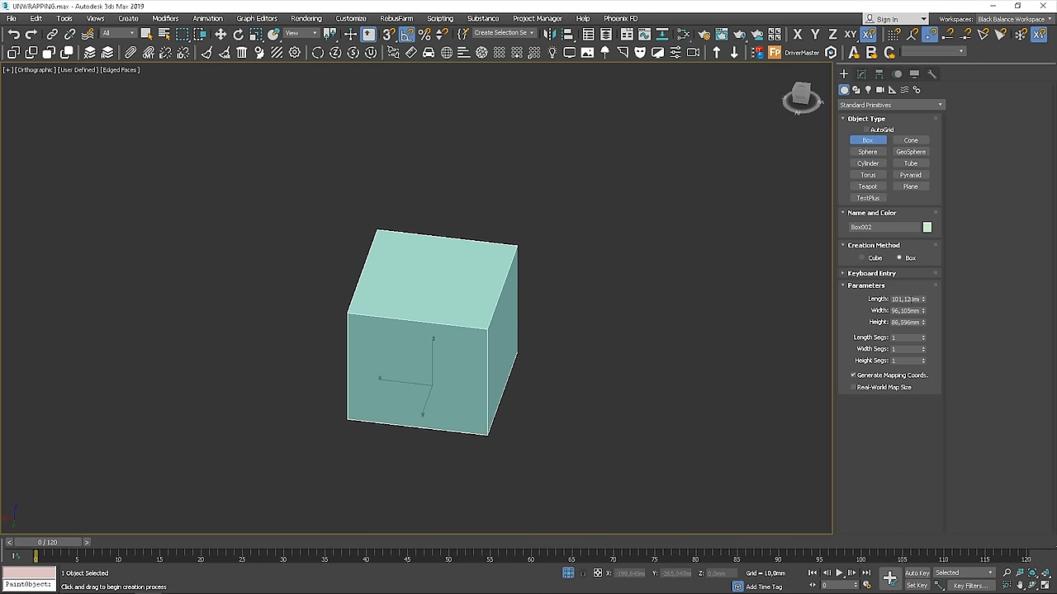
Create a new box and add an Unwrap UVW modifier to it.
type("1000")
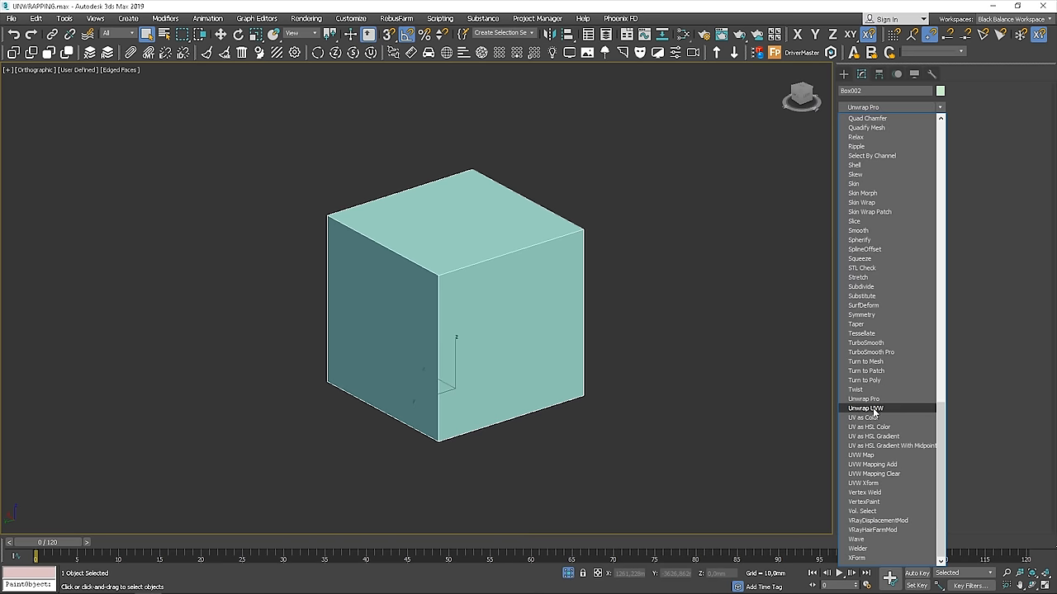
left_click(865, 408)
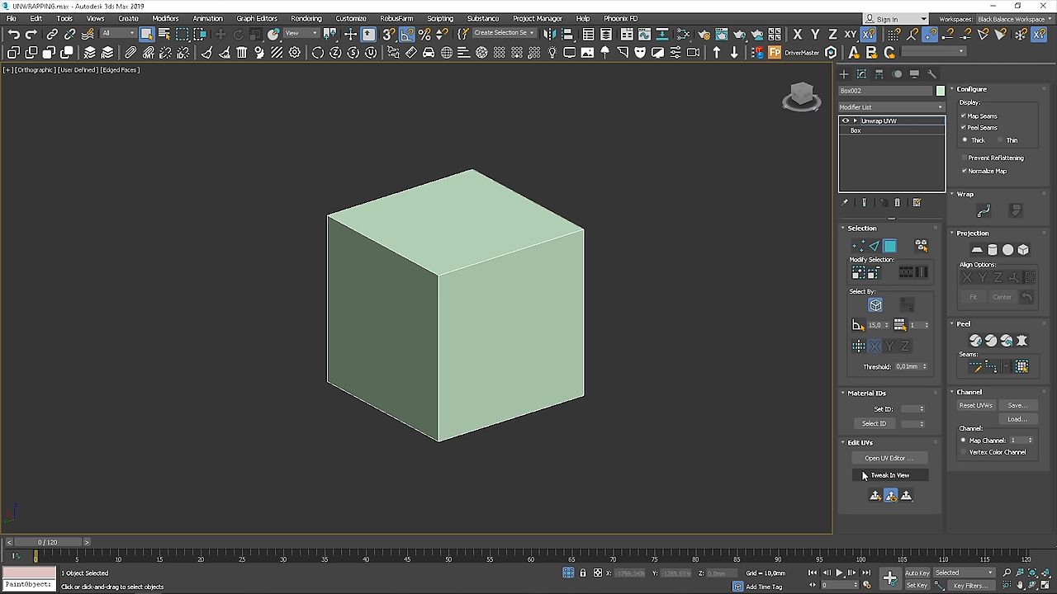
Open the UV Editor for the box and select one face's UVs.
left_click(888, 458)
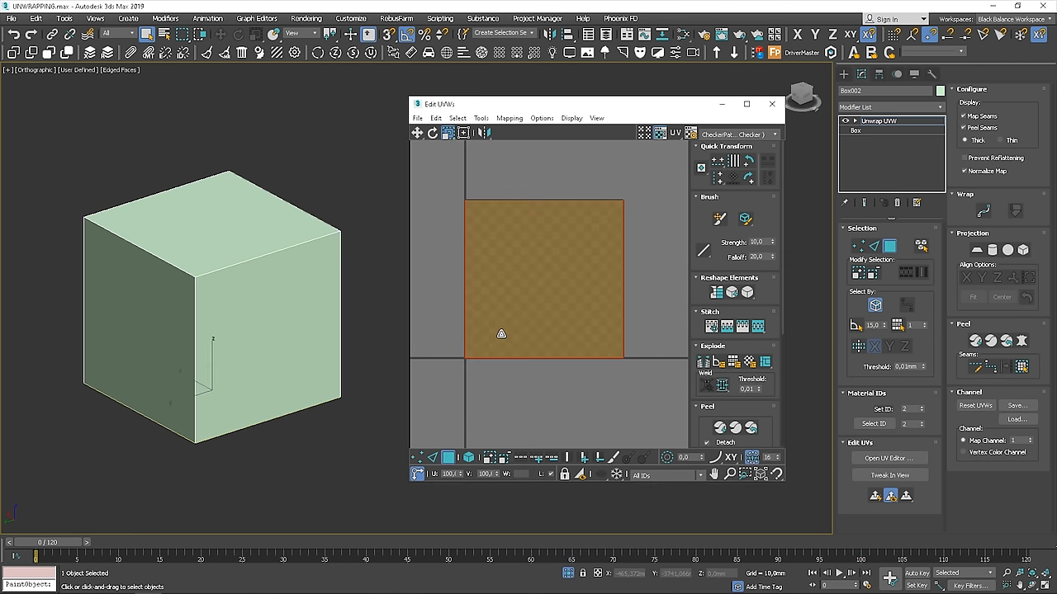
left_click(222, 309)
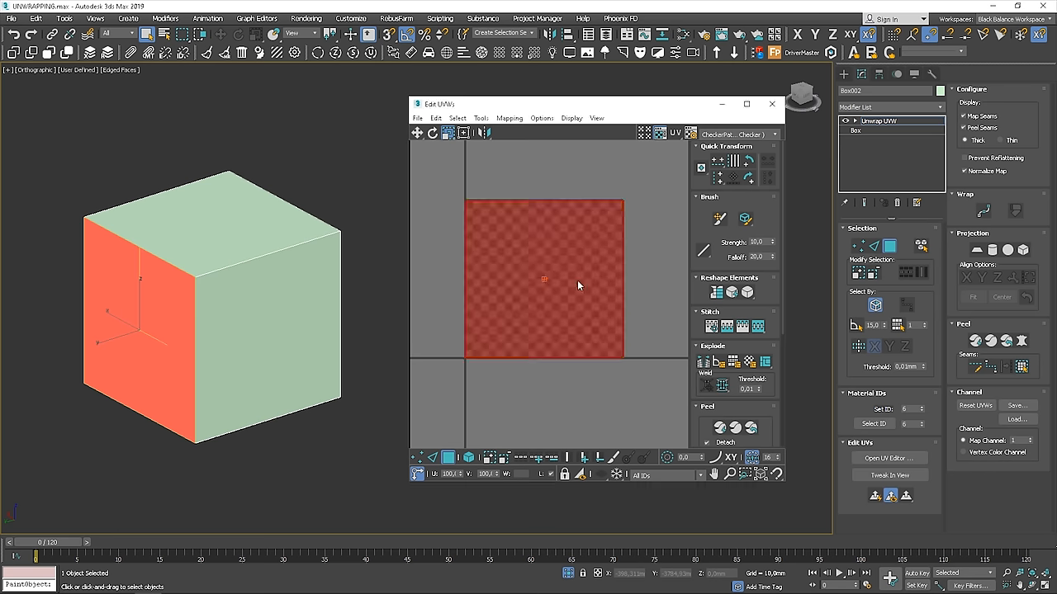
mouse_move(437, 375)
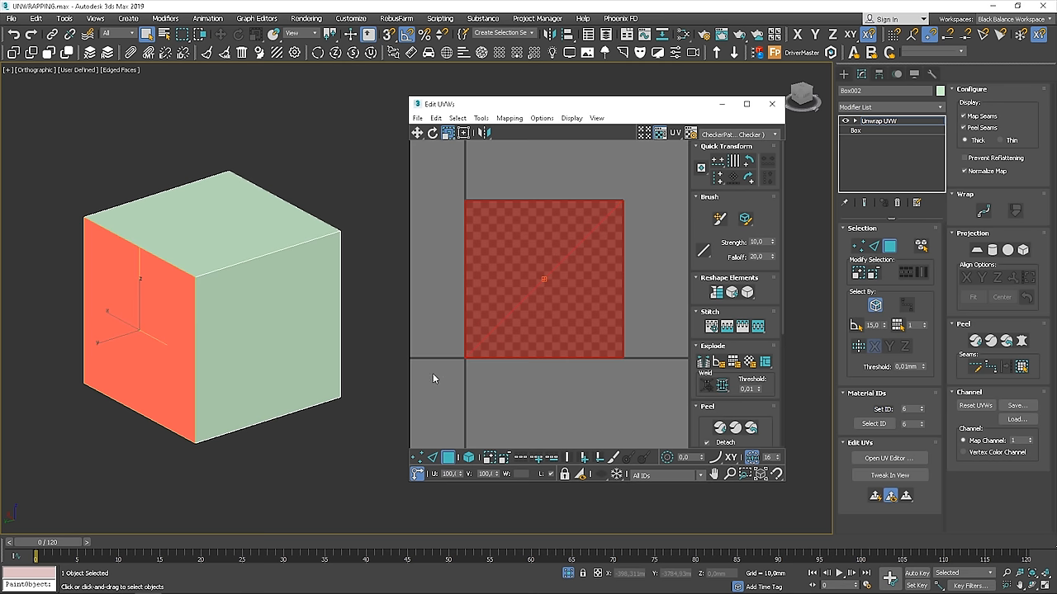
Apply Mapping > Flatten Mapping so each cube face becomes its own island.
left_click(509, 118)
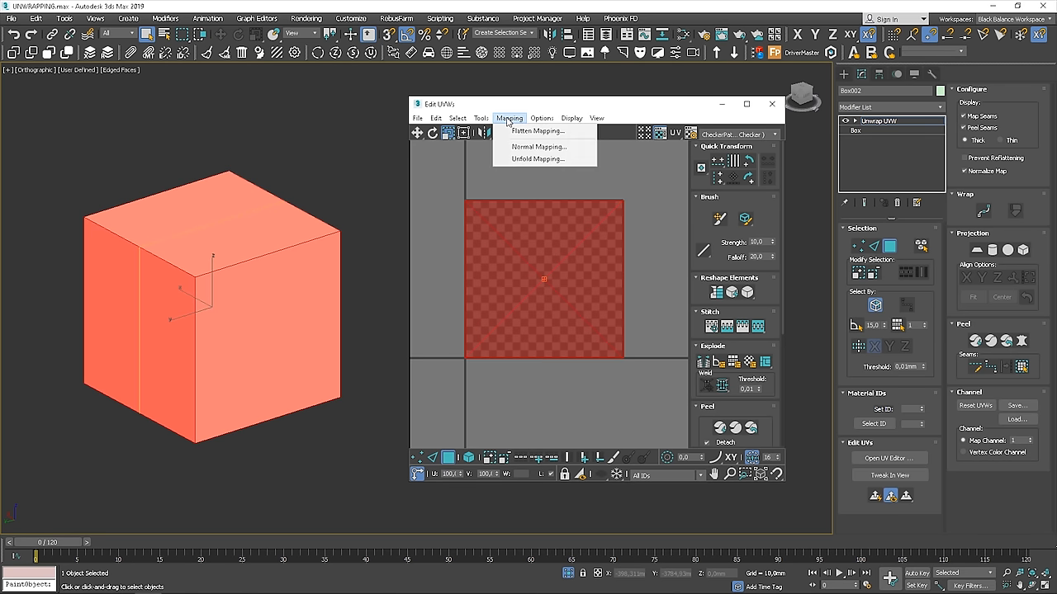
left_click(535, 131)
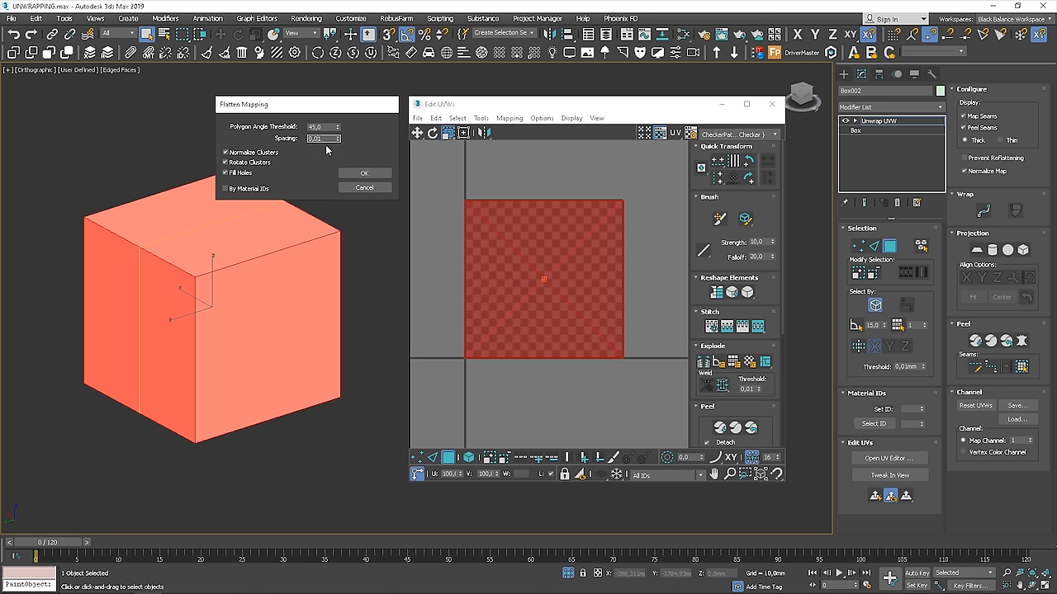
mouse_move(334, 160)
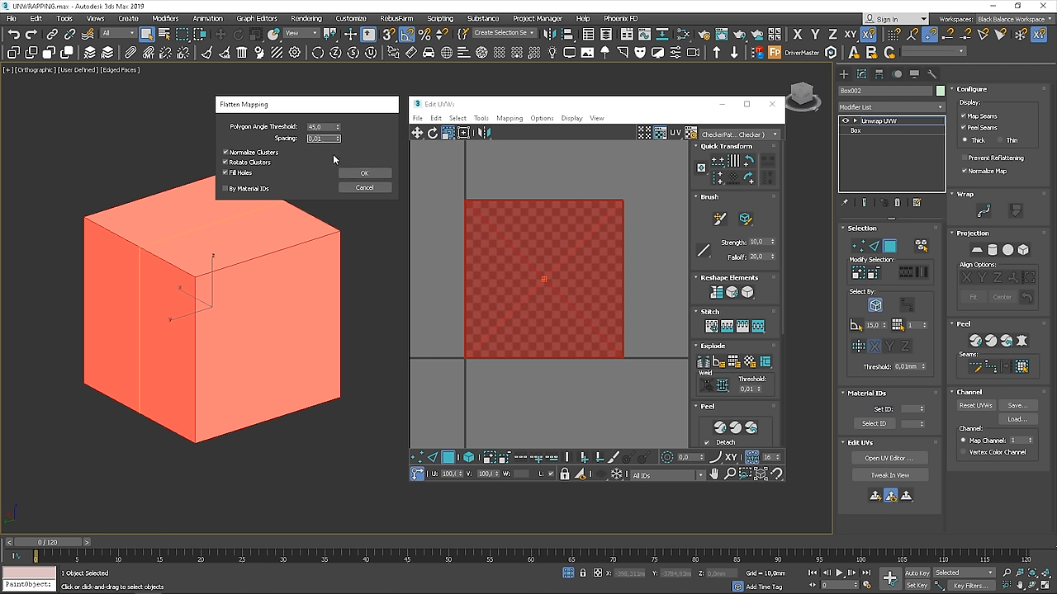
mouse_move(346, 170)
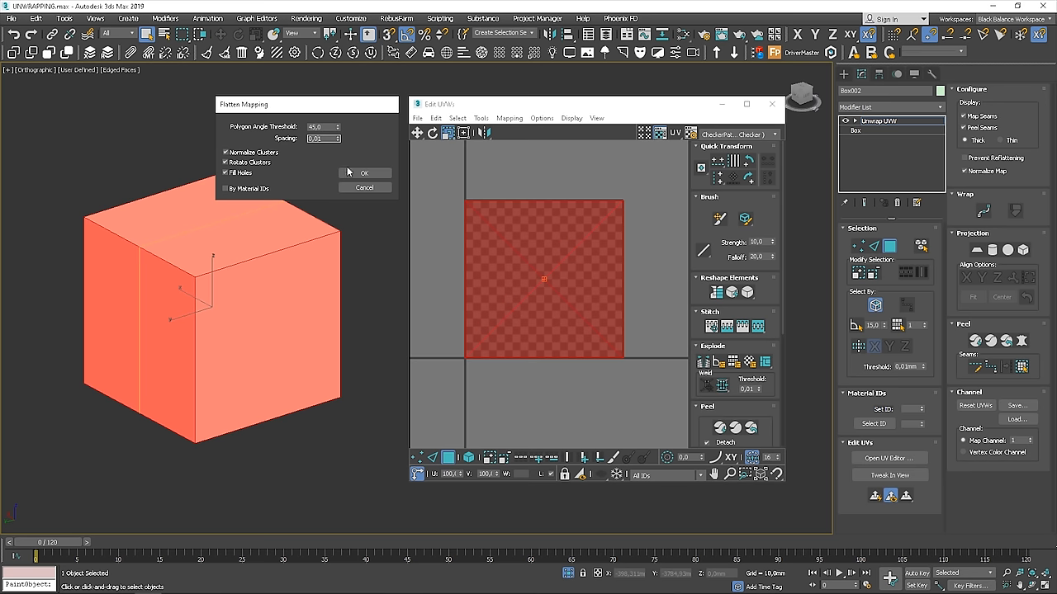
left_click(364, 173)
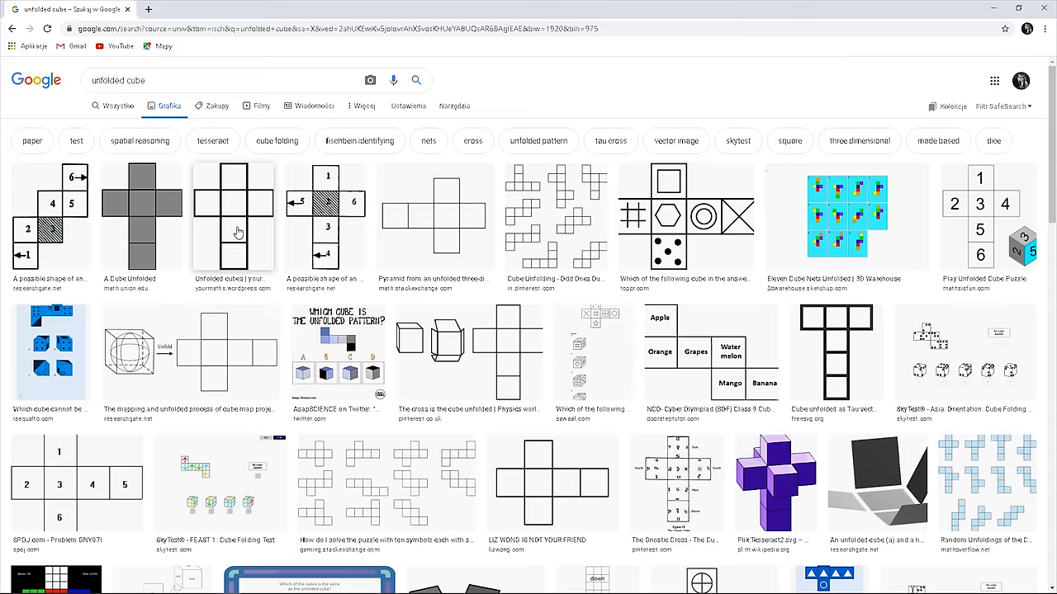
Scroll the 'unfolded cube' image results to find a cube net preview.
scroll("down", 3)
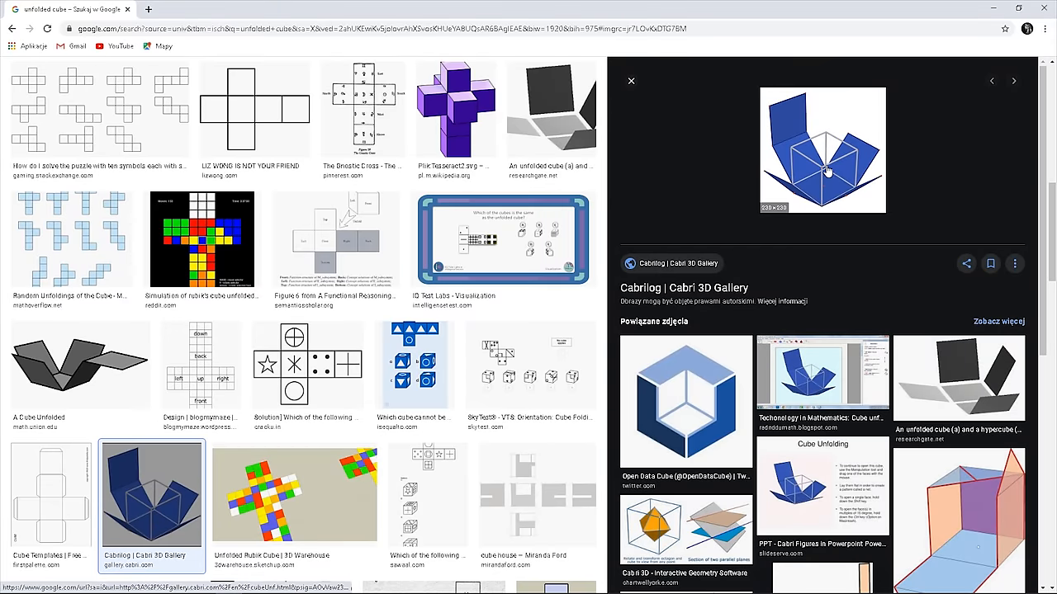
mouse_move(879, 155)
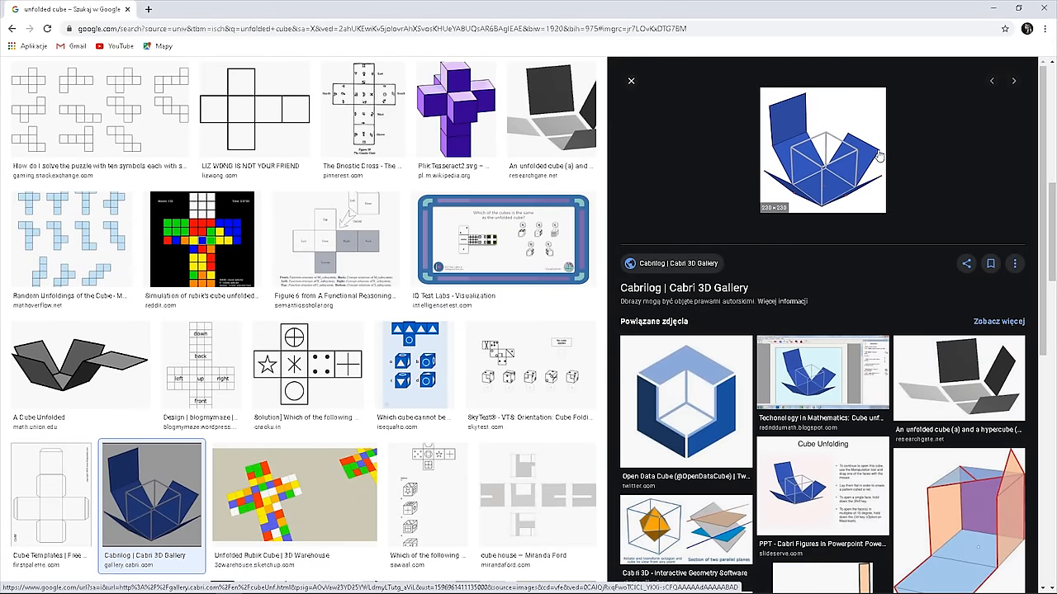
mouse_move(826, 165)
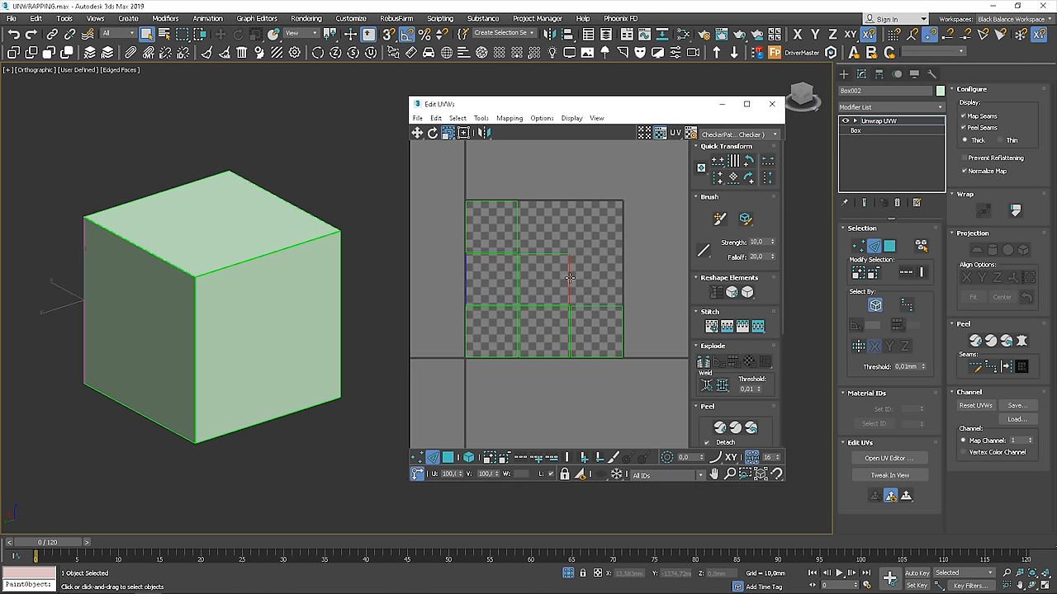
mouse_move(522, 239)
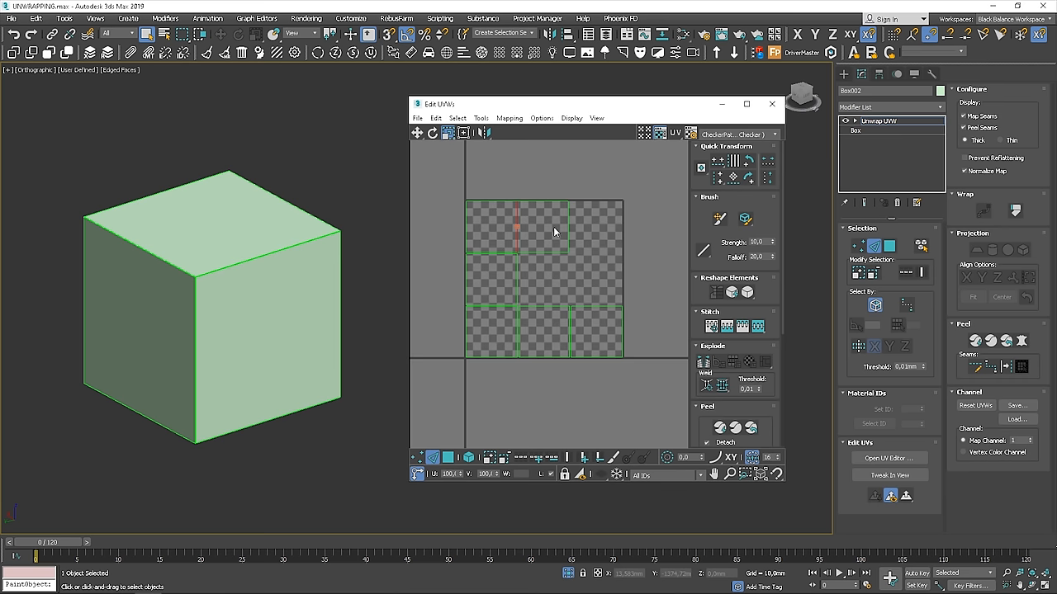
Stitch neighbouring face edges to join the six islands into a cross net.
left_click(491, 225)
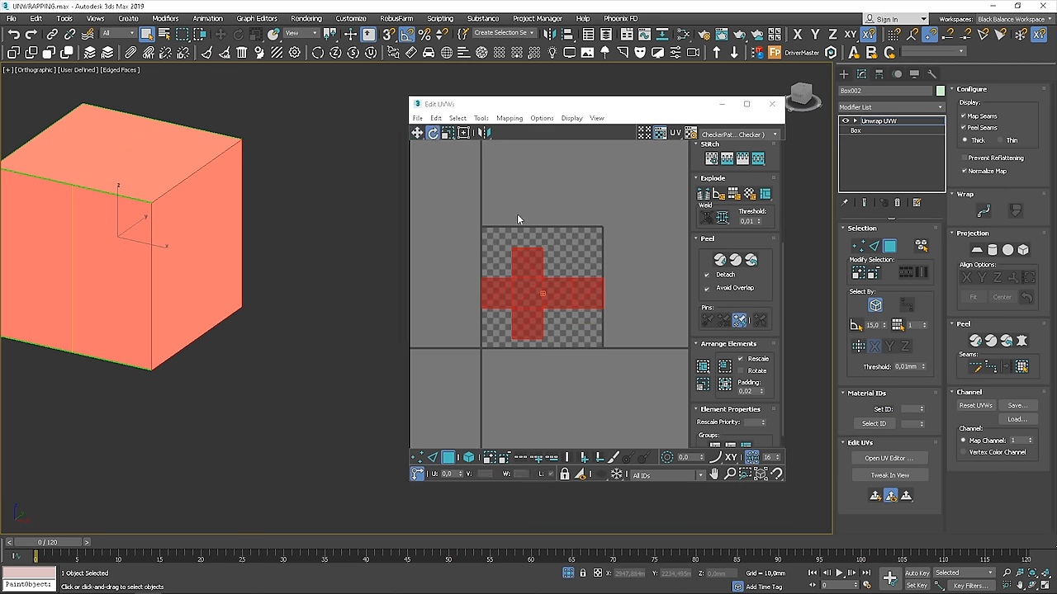
Rotate the whole UV cross 90° and preview it with the lettered grid texture.
left_click_drag(543, 293, 603, 351)
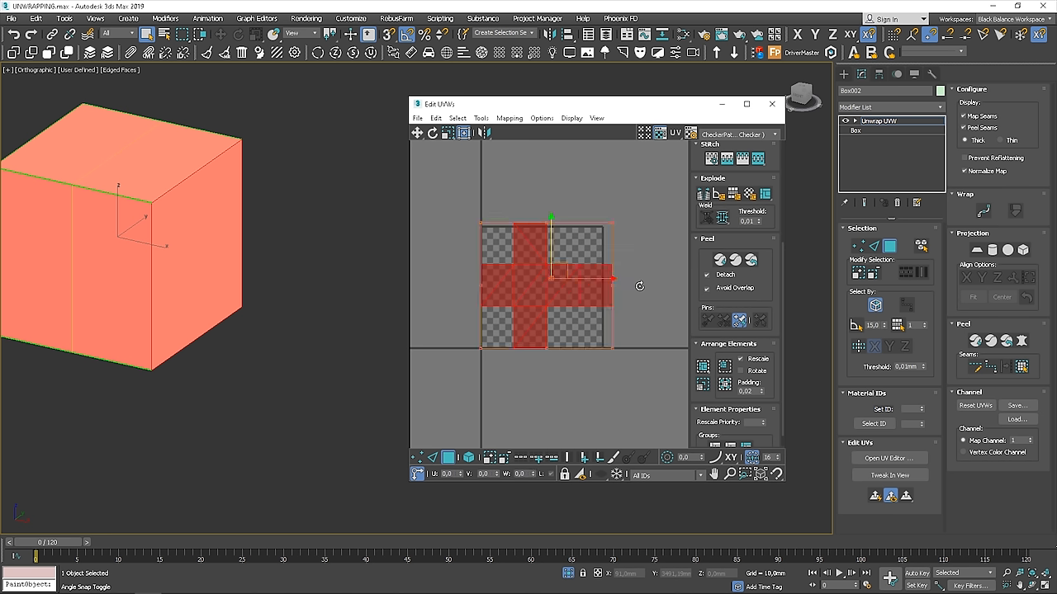
mouse_move(612, 231)
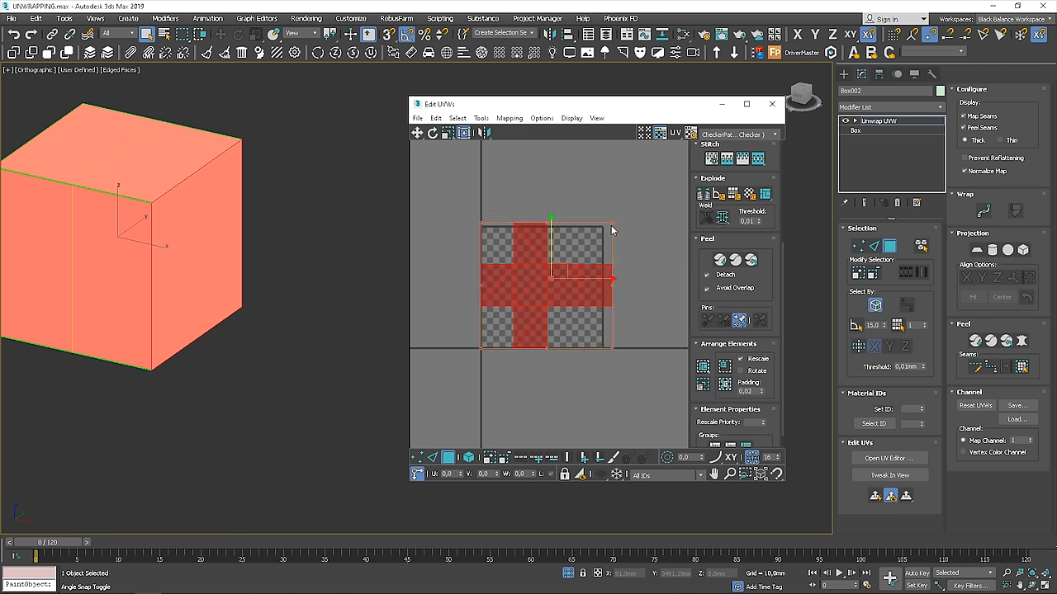
left_click(590, 280)
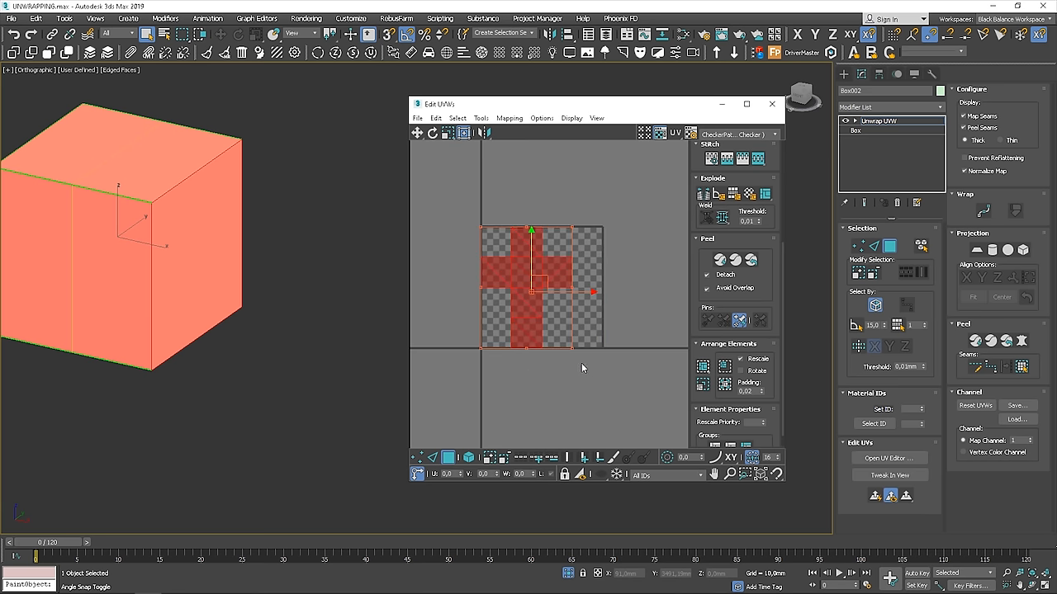
left_click(734, 133)
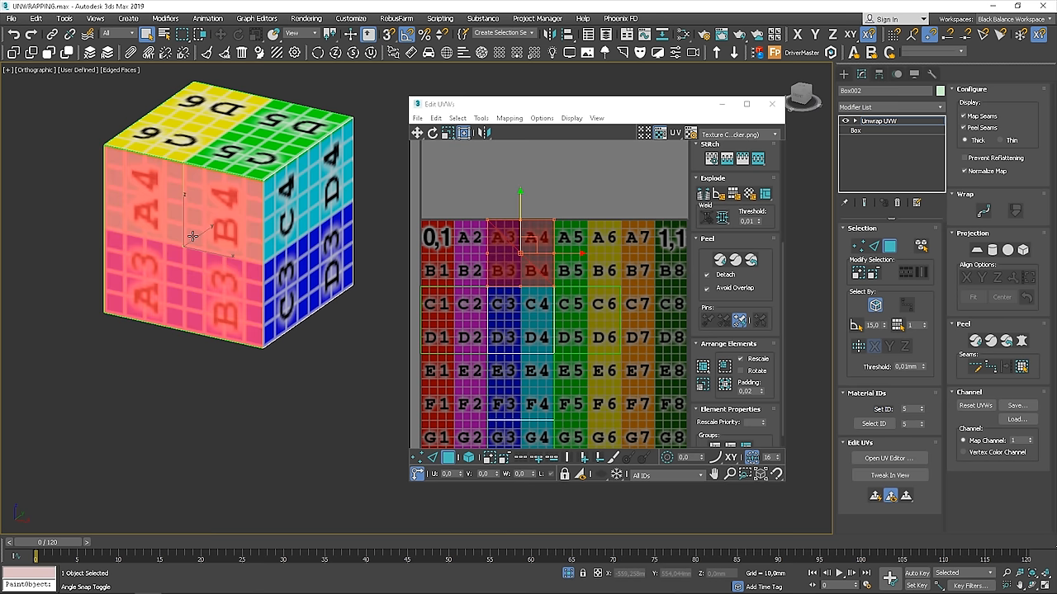
Switch the Edit UVWs texture preview to CheckerPattern.
left_click_drag(521, 231, 520, 314)
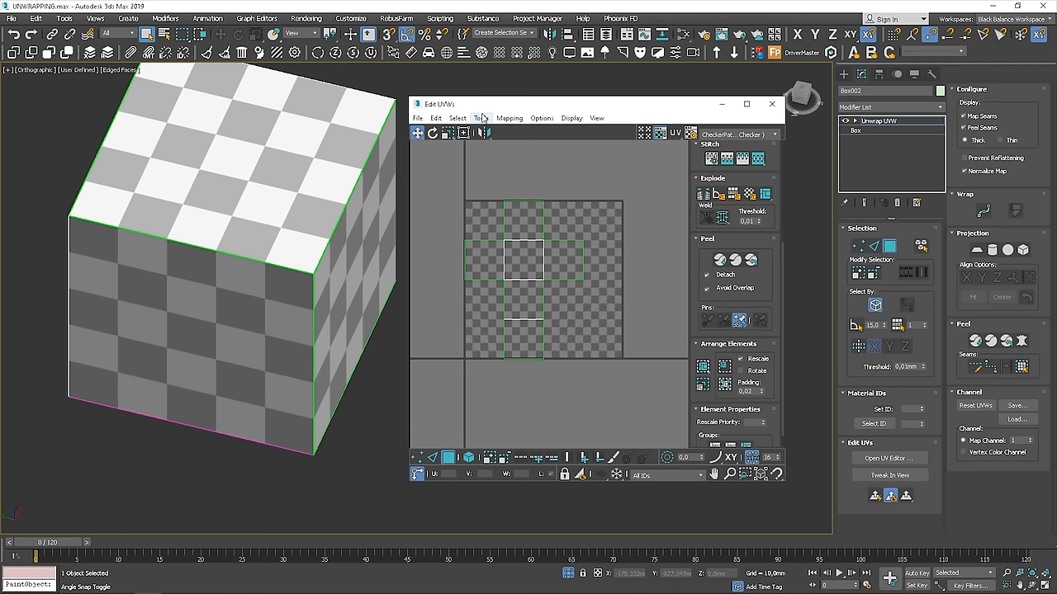
Render the cube's UV layout with Tools > Render UVW Template.
left_click(480, 117)
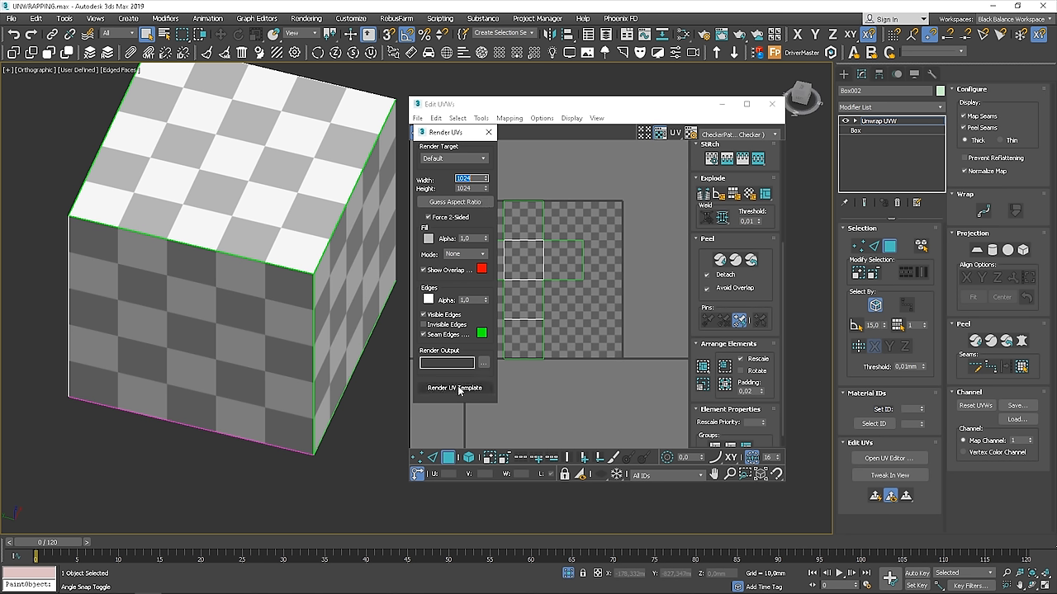
left_click(453, 388)
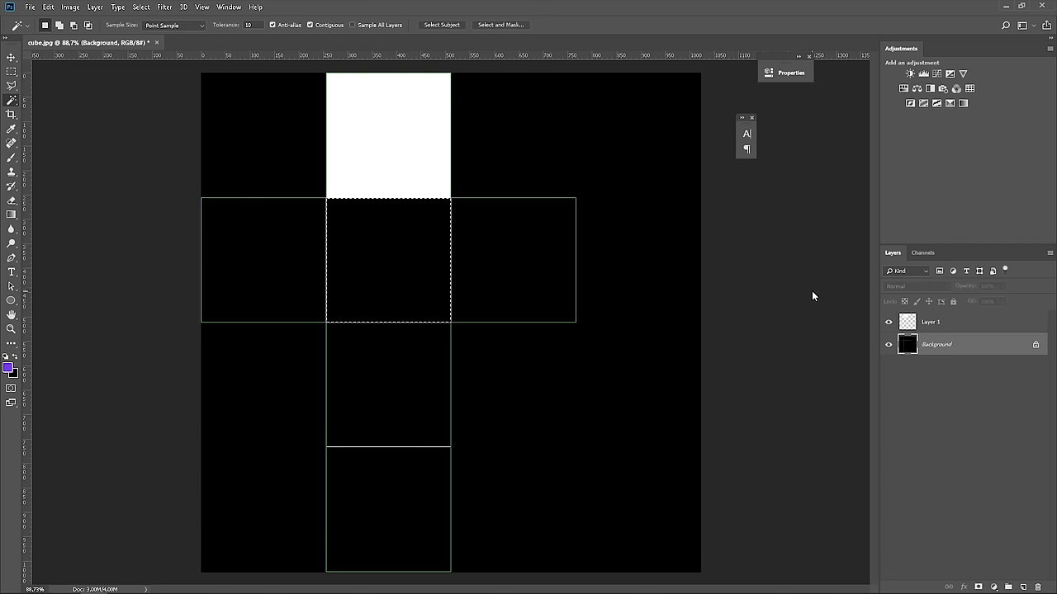
Fill the centre face purple and the right-hand face with another colour.
left_click(931, 322)
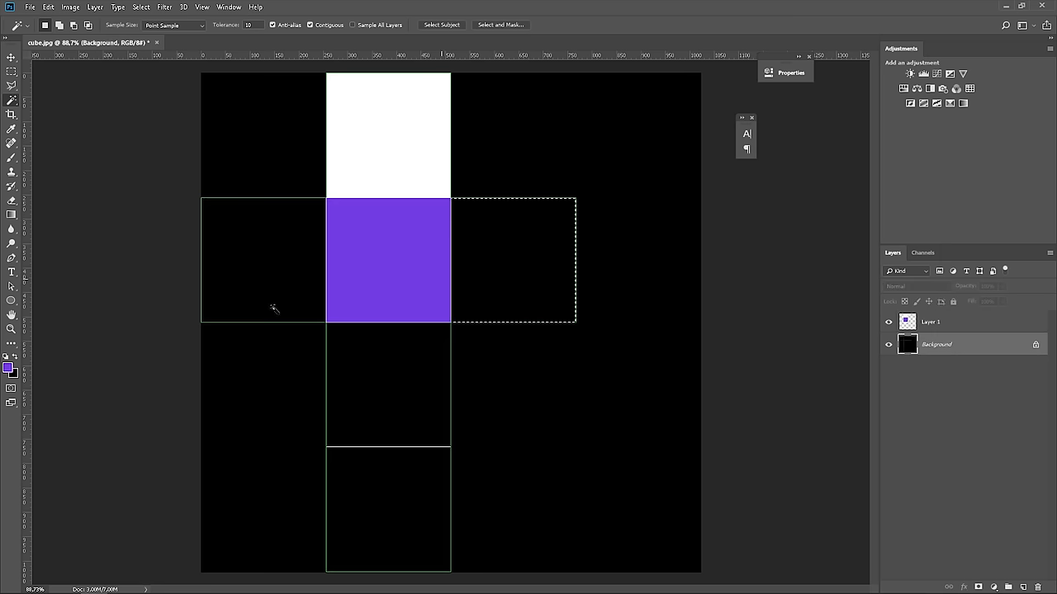
left_click(6, 368)
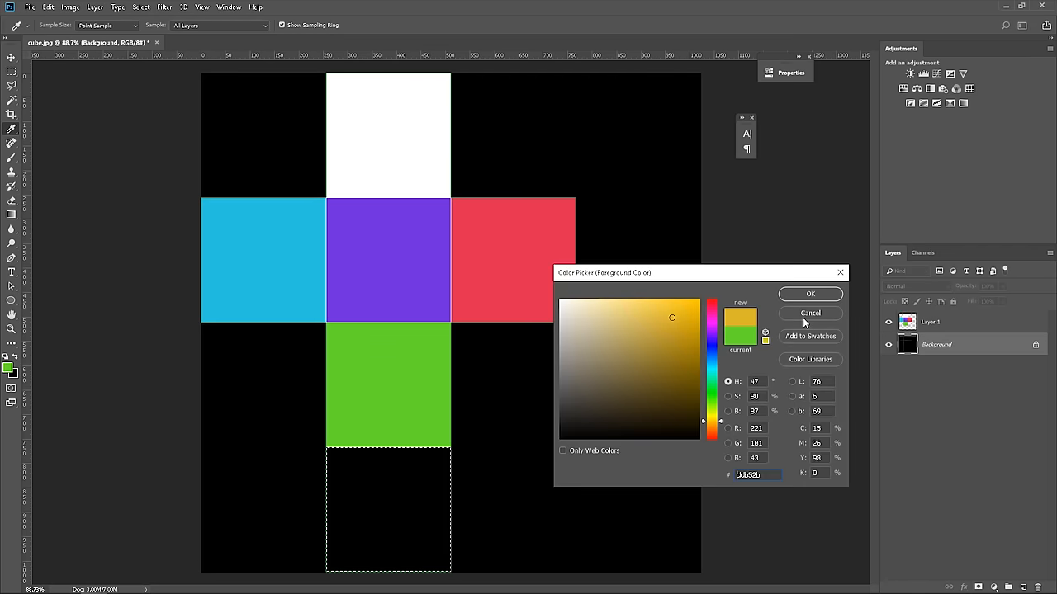
left_click(810, 294)
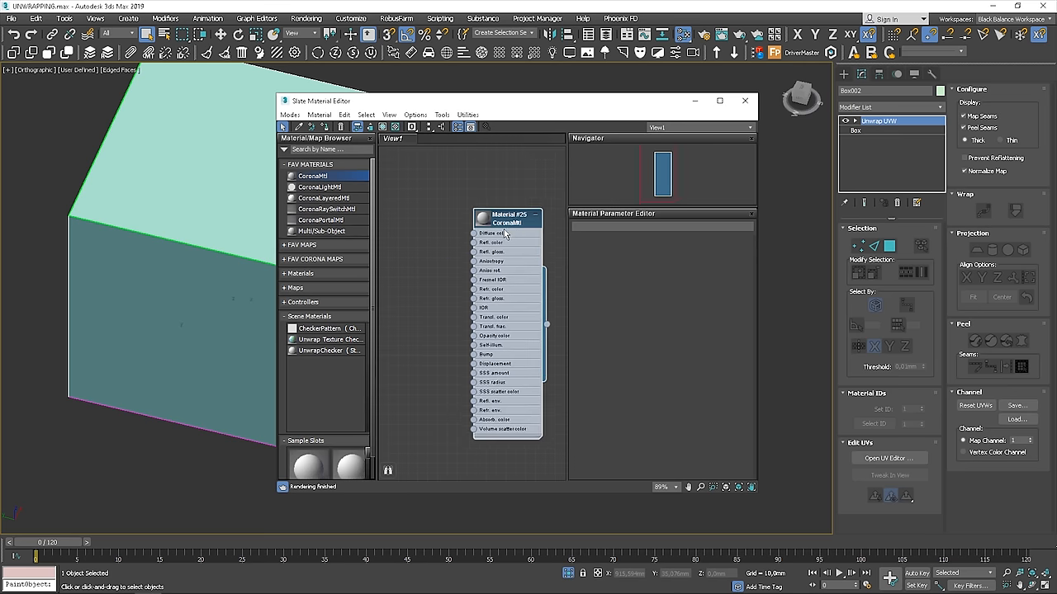
Right-click the CoronaMtl node's Diffuse color slot in the Slate Material Editor.
right_click(494, 233)
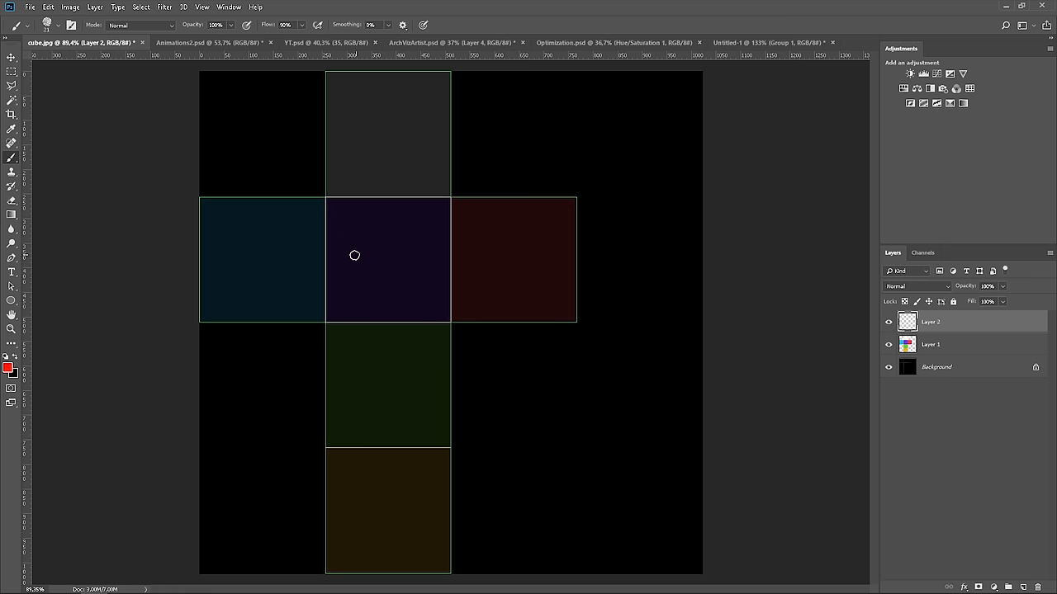
mouse_move(377, 225)
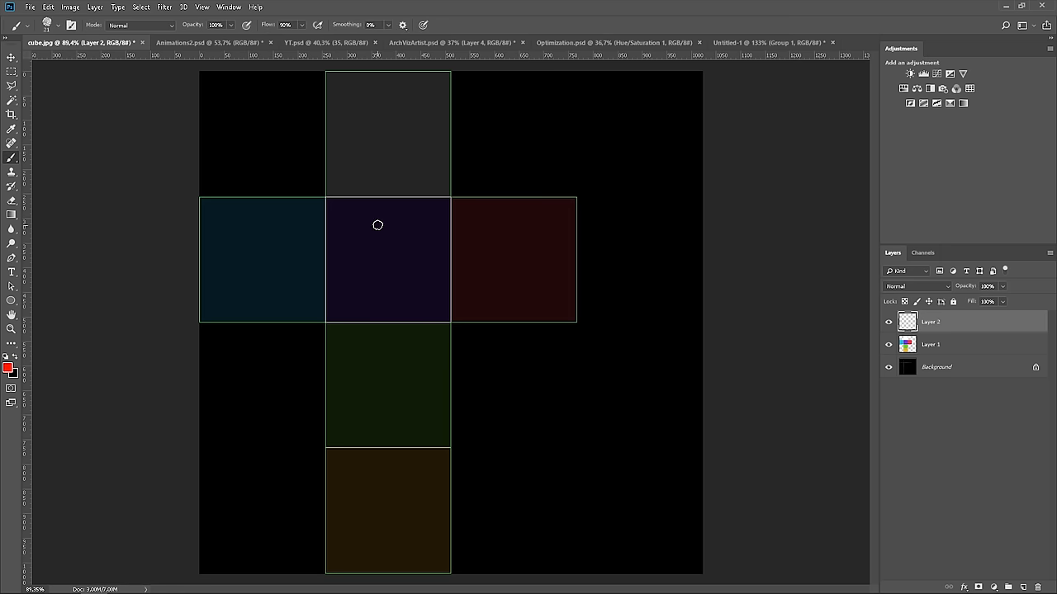
Paint a red wavy stroke from the centre square into the left, bottom, right and top faces.
left_click_drag(378, 224, 258, 255)
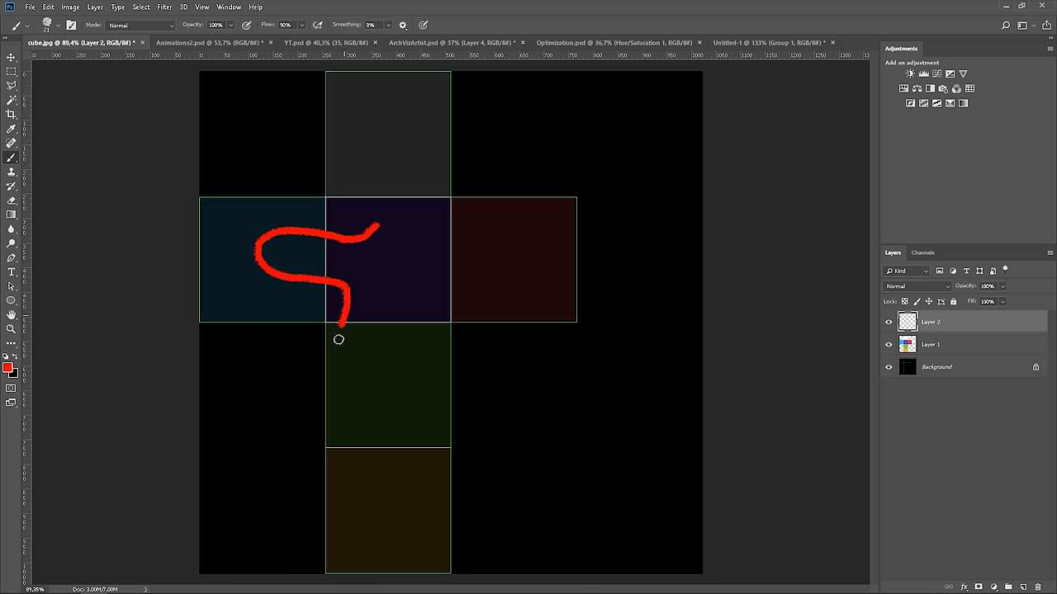
left_click_drag(338, 338, 415, 272)
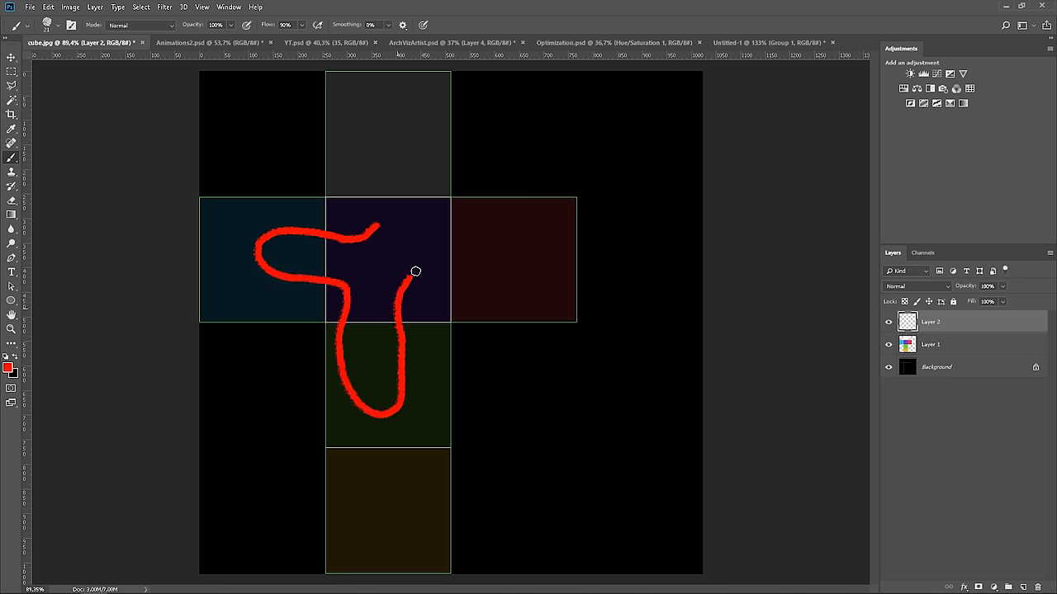
left_click_drag(413, 277, 504, 260)
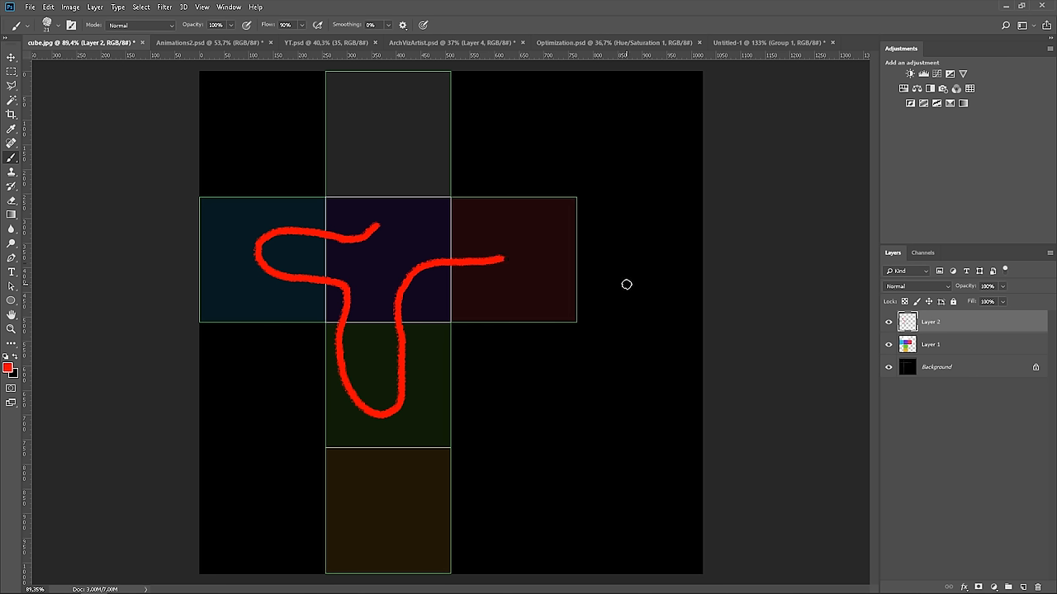
mouse_move(407, 237)
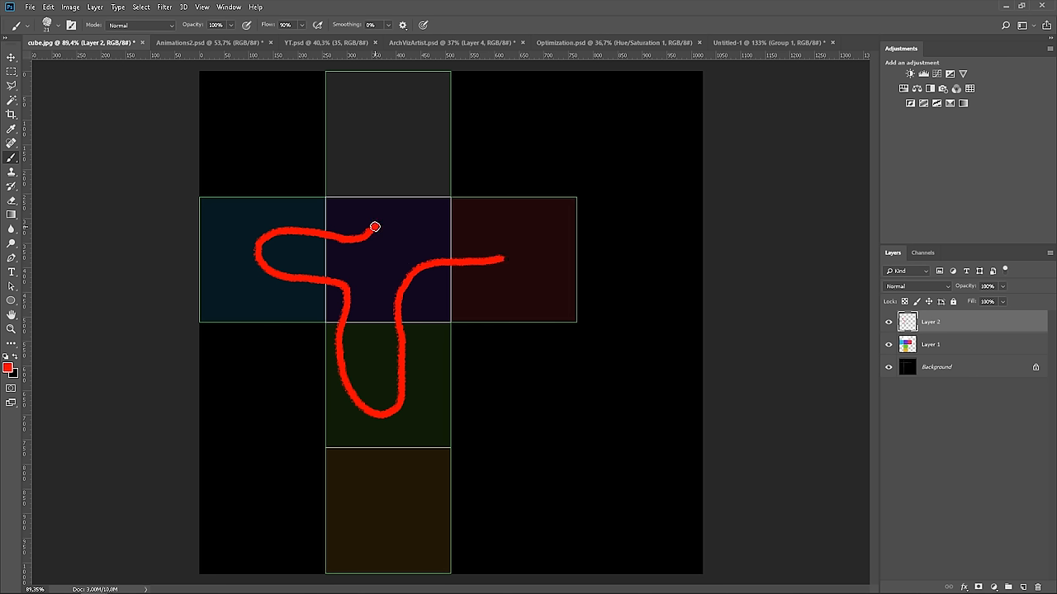
mouse_move(383, 216)
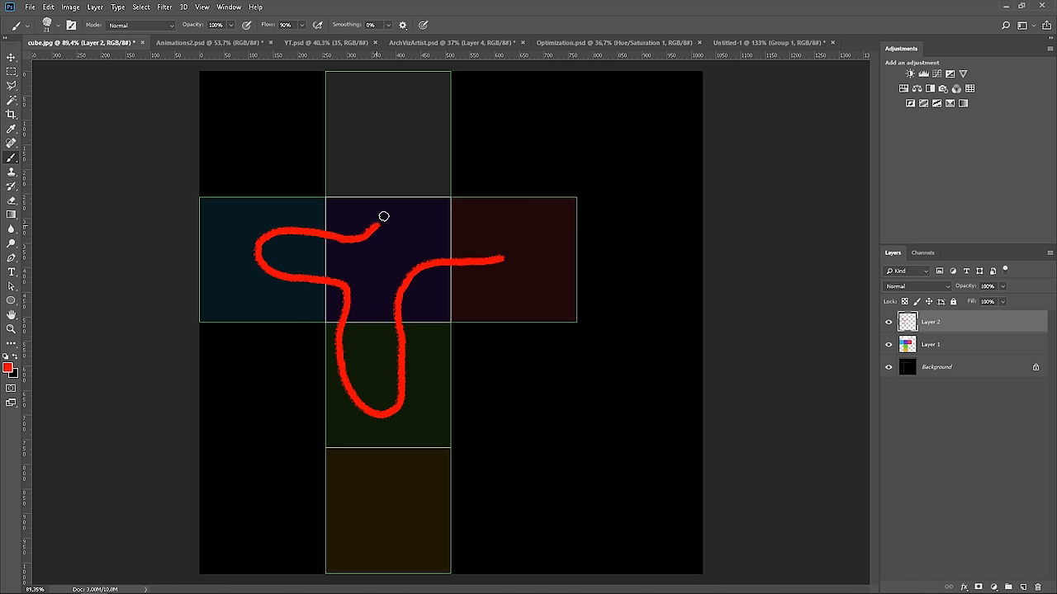
left_click_drag(375, 219, 418, 115)
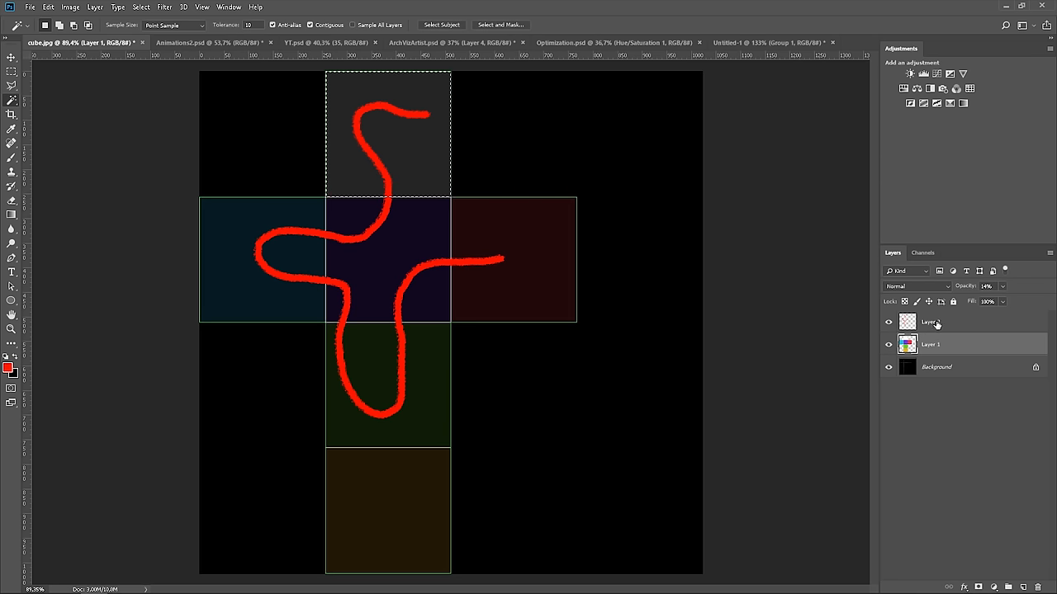
Copy the top square and cut its red line segment onto new Layers 3 and 4.
right_click(388, 260)
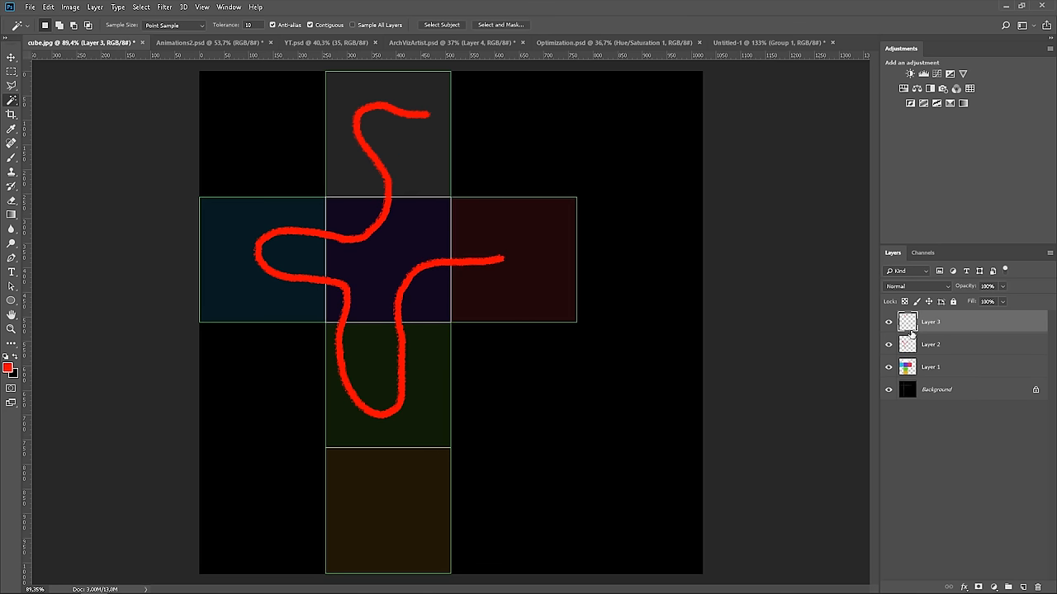
left_click(889, 322)
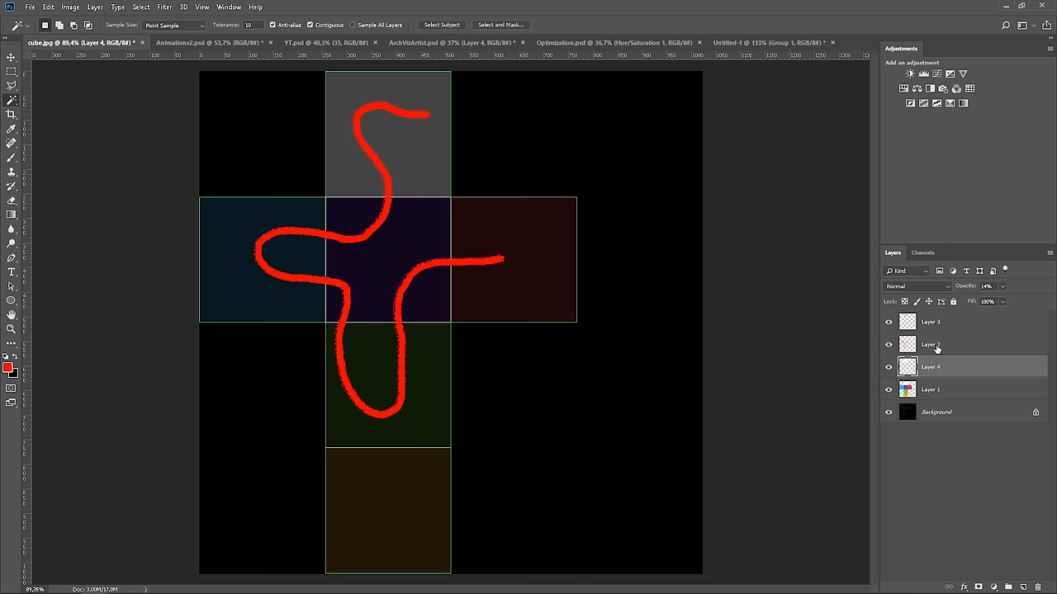
Rotate the top face piece 90° and move it above the right face.
left_click(889, 322)
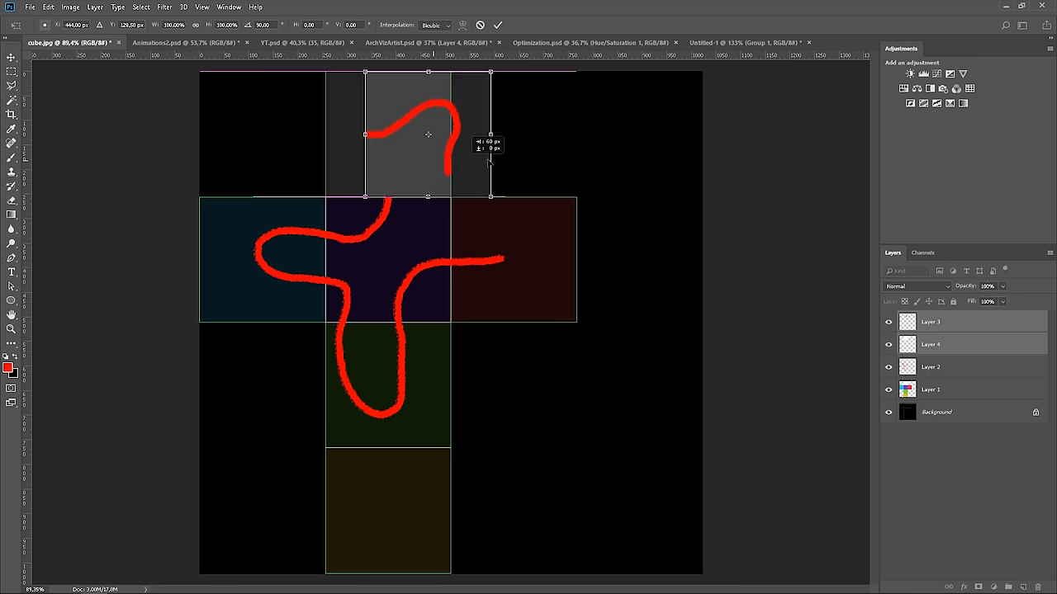
left_click_drag(428, 134, 514, 134)
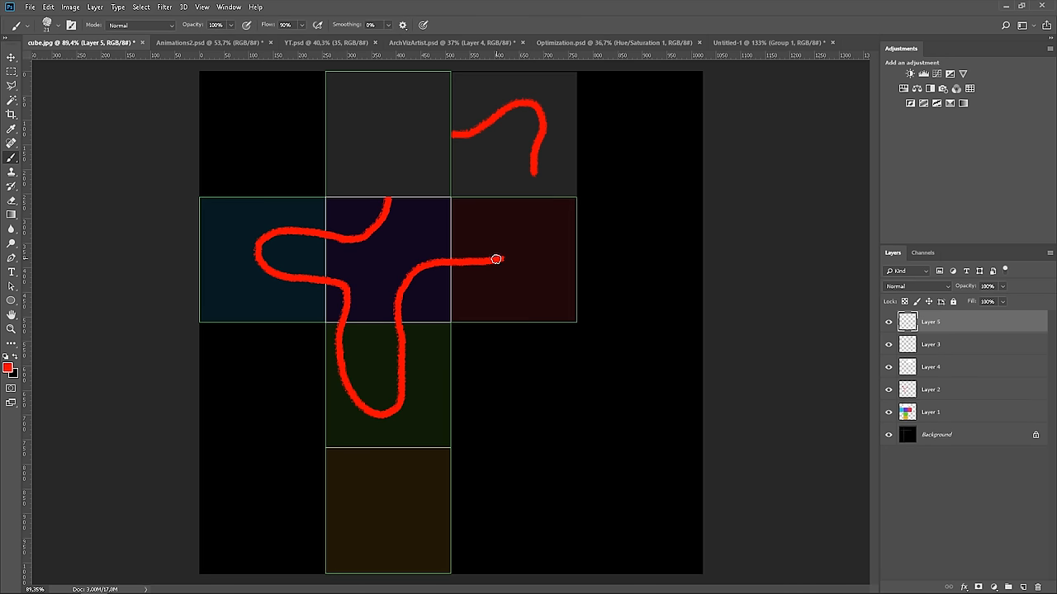
Draw a connecting stroke into the rotated top square and cut that part onto its own layer.
left_click_drag(495, 260, 535, 182)
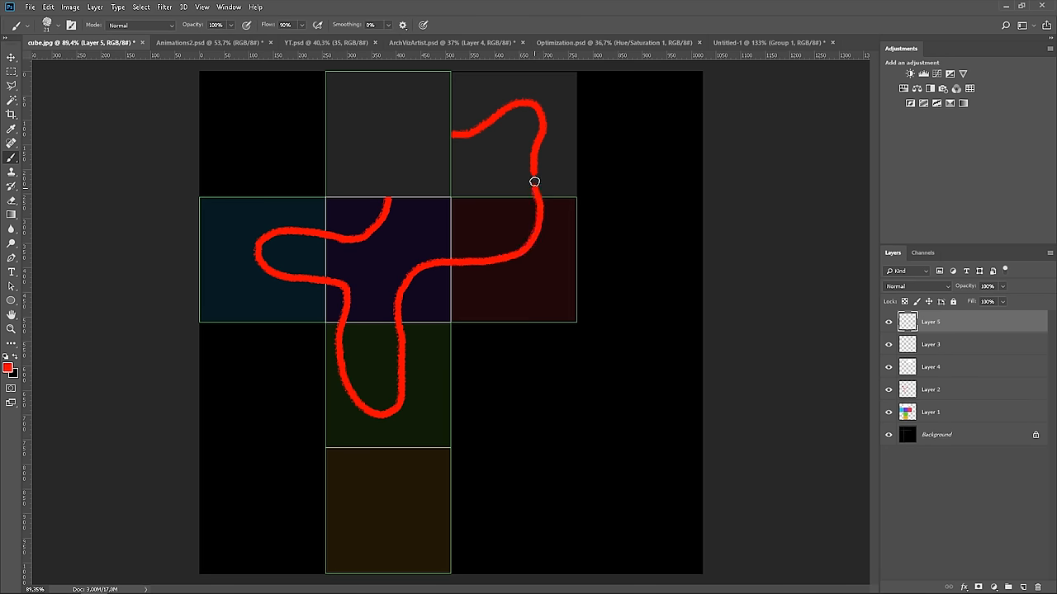
mouse_move(539, 124)
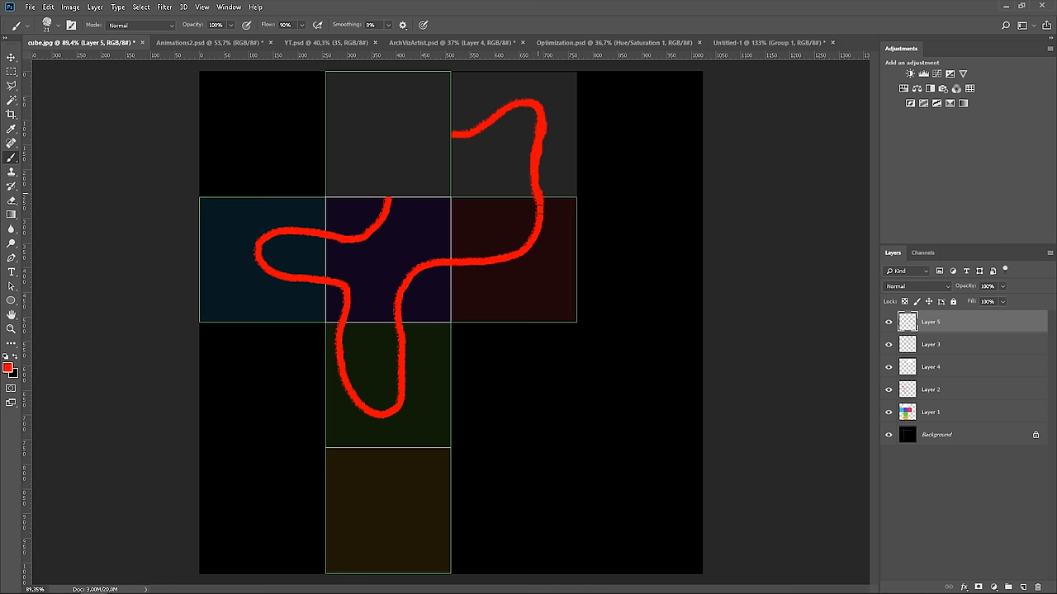
mouse_move(592, 198)
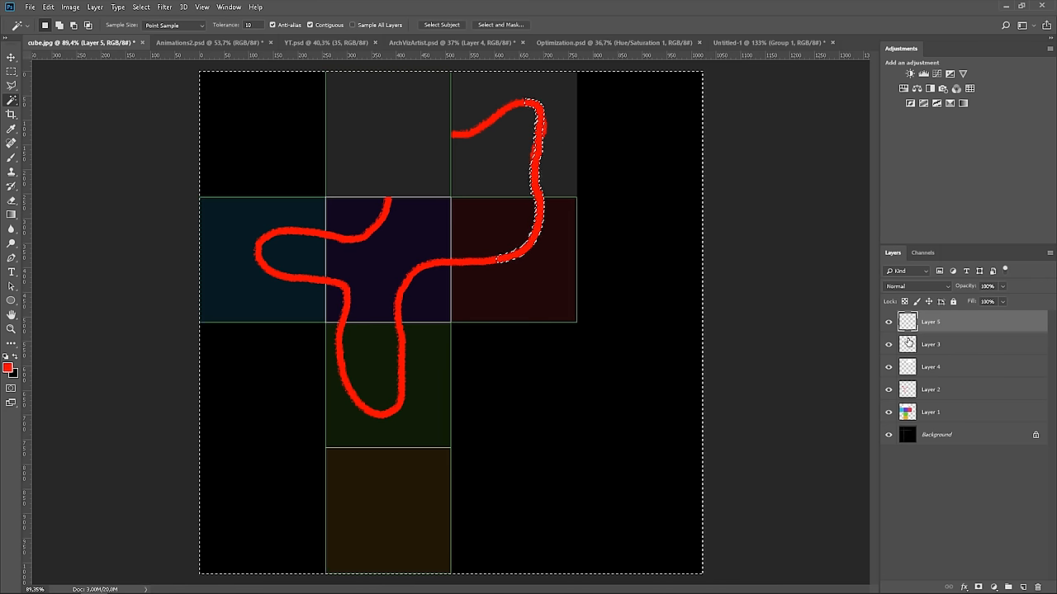
left_click(930, 344)
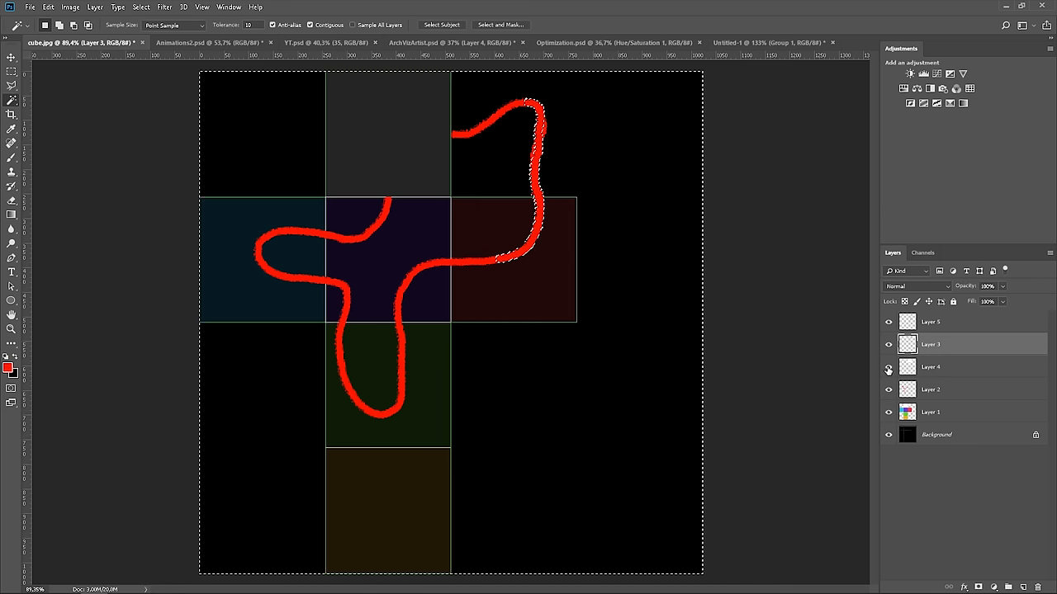
left_click(930, 367)
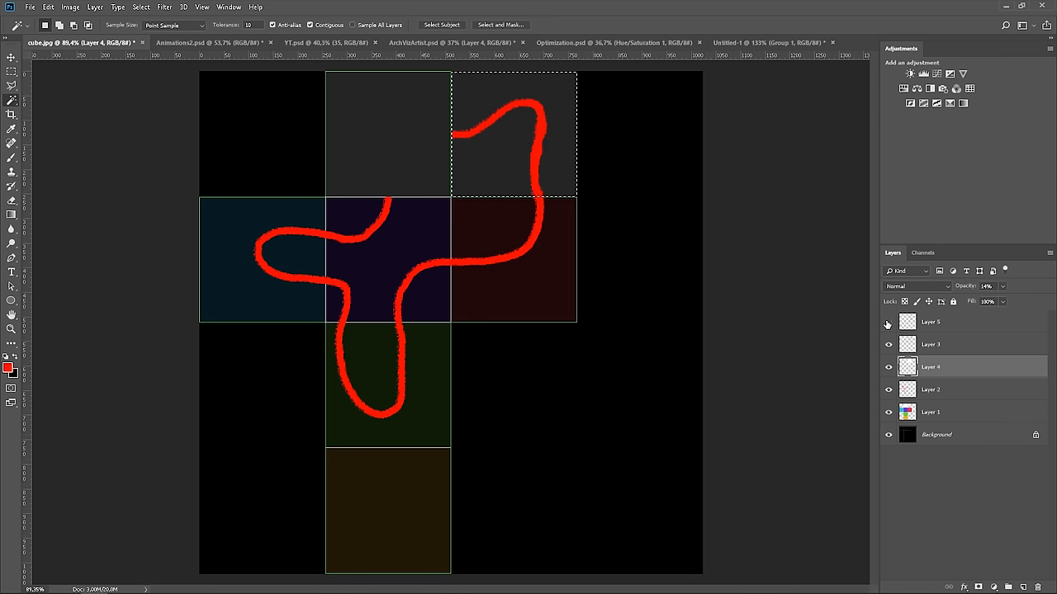
left_click(930, 322)
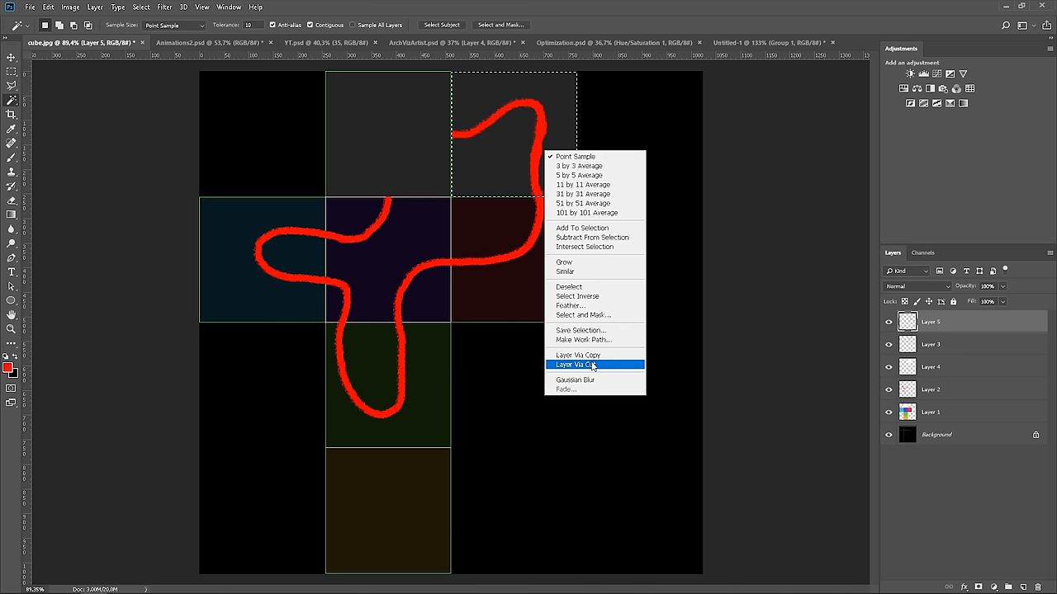
left_click(578, 365)
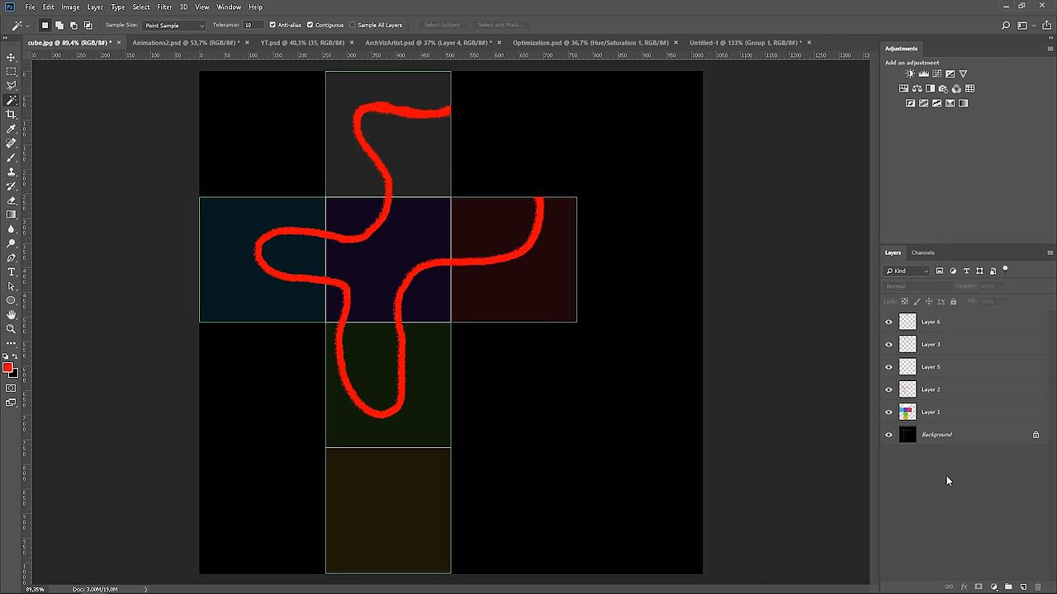
mouse_move(825, 352)
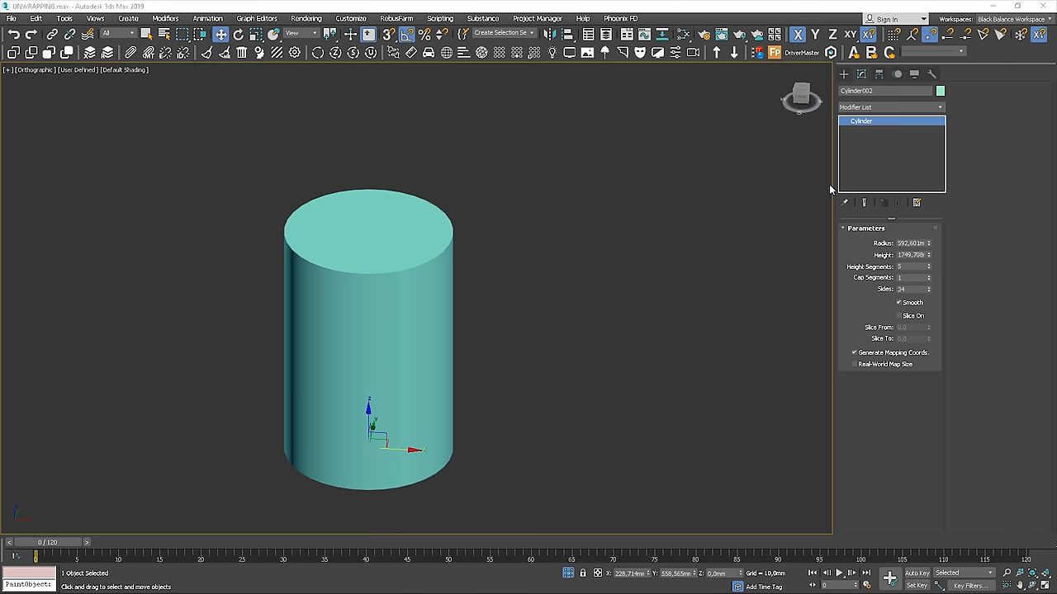
Apply the Unwrap UVW modifier from the Modify panel's Modifier List.
left_click(890, 106)
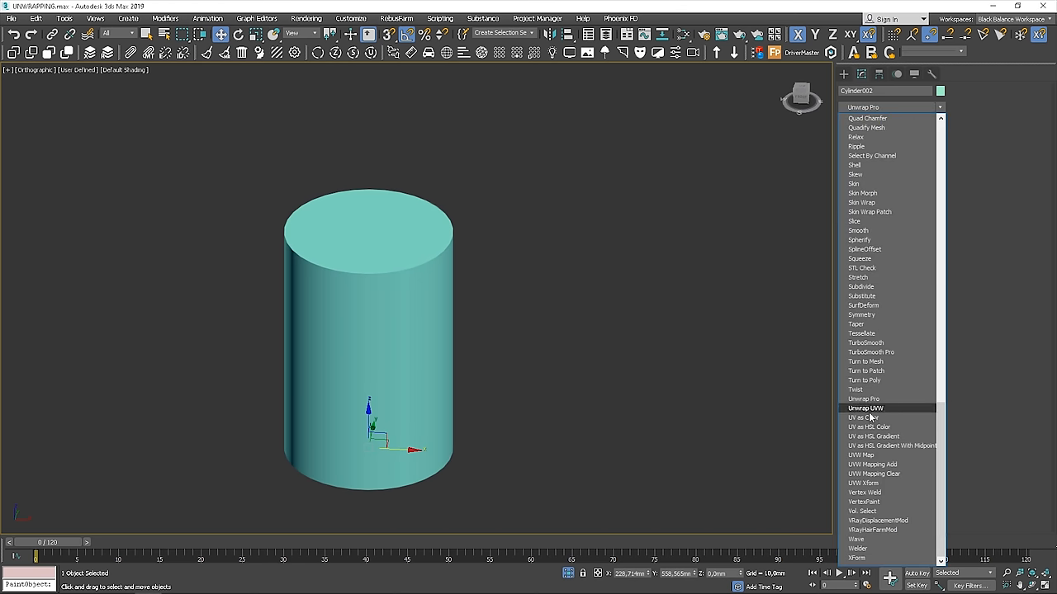
left_click(865, 408)
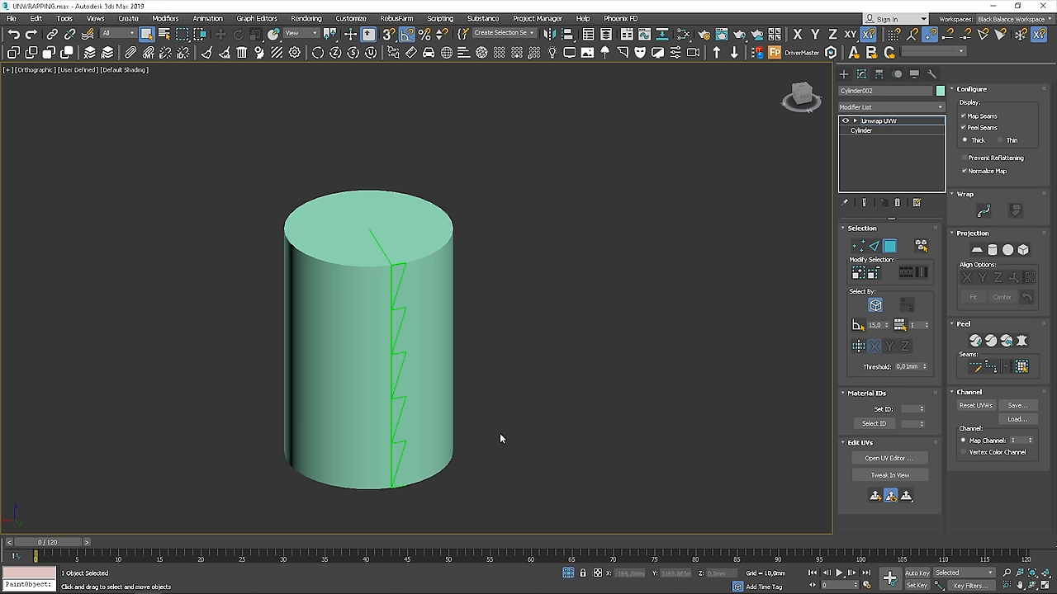
mouse_move(501, 355)
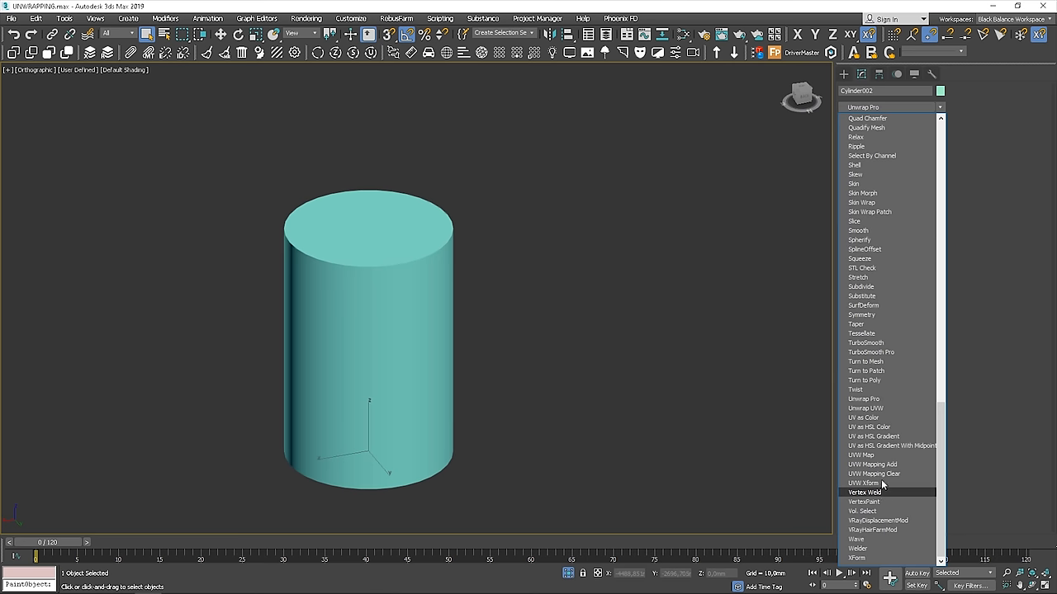
Apply UVW Mapping Clear to the cylinder and convert it to Editable Poly.
left_click(872, 473)
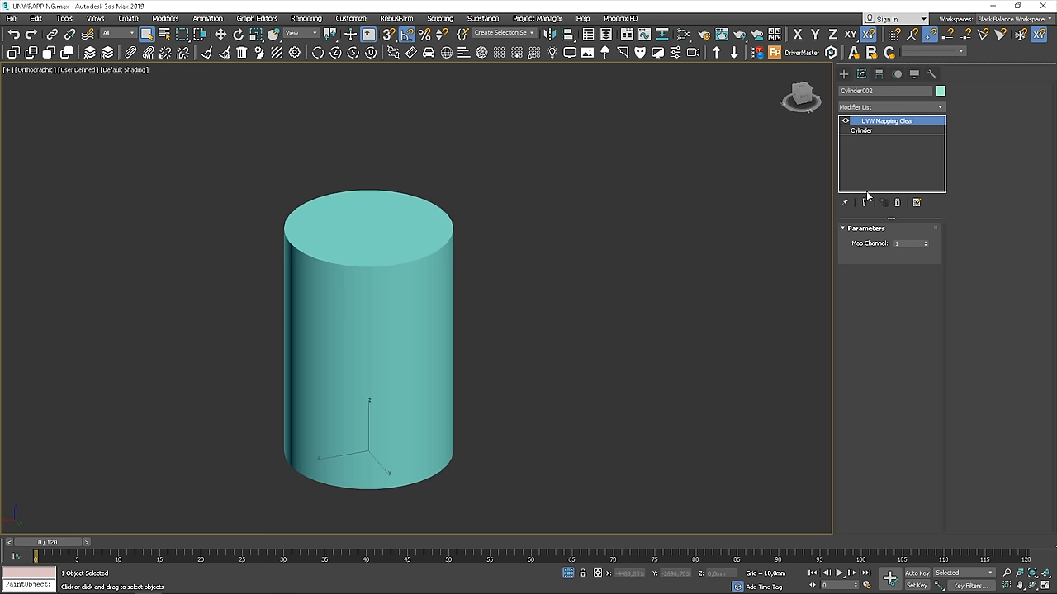
right_click(369, 339)
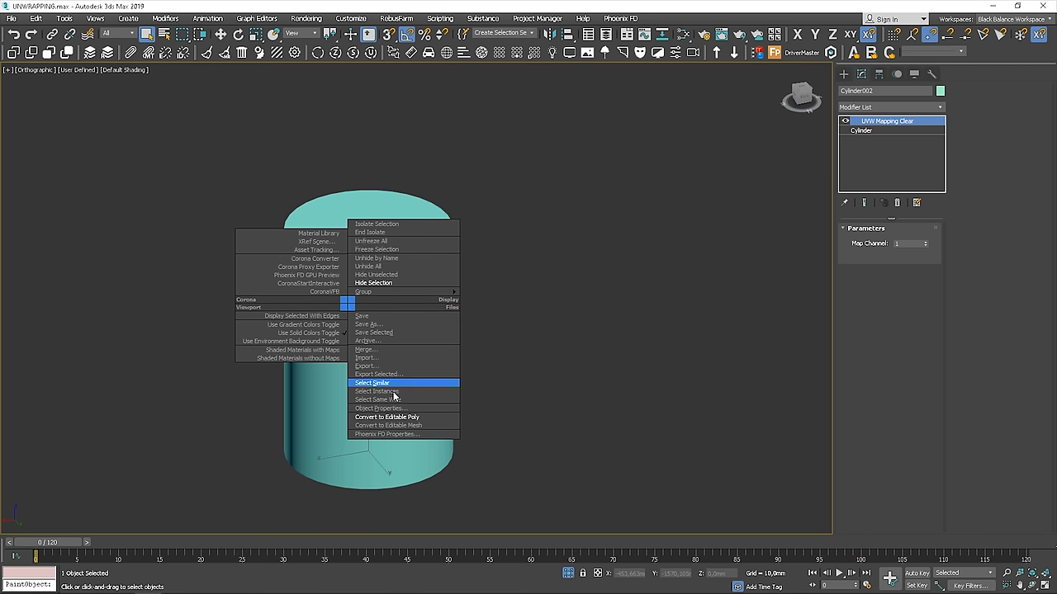
left_click(386, 417)
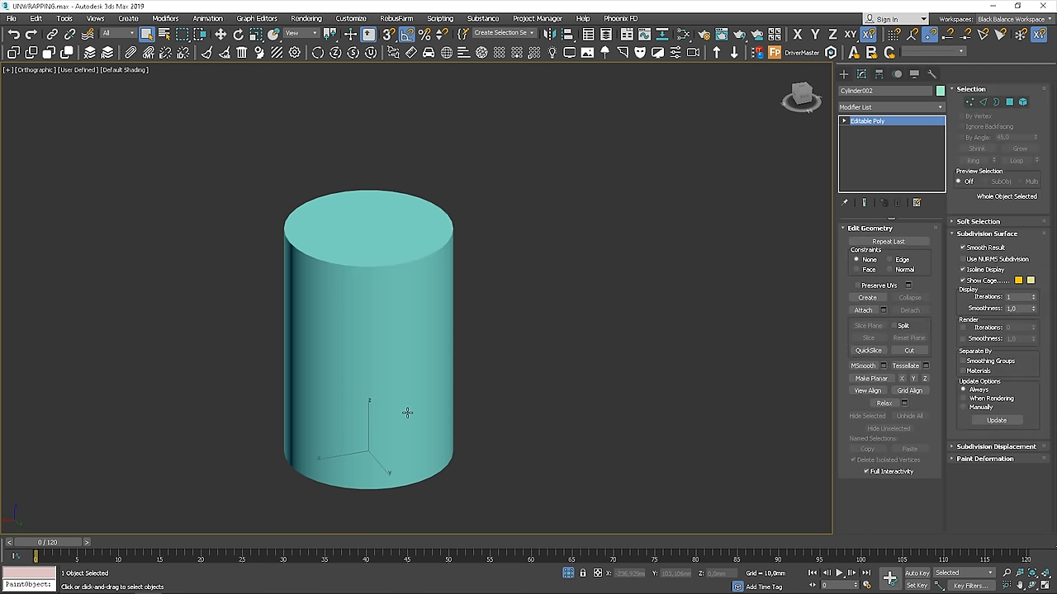
left_click(940, 106)
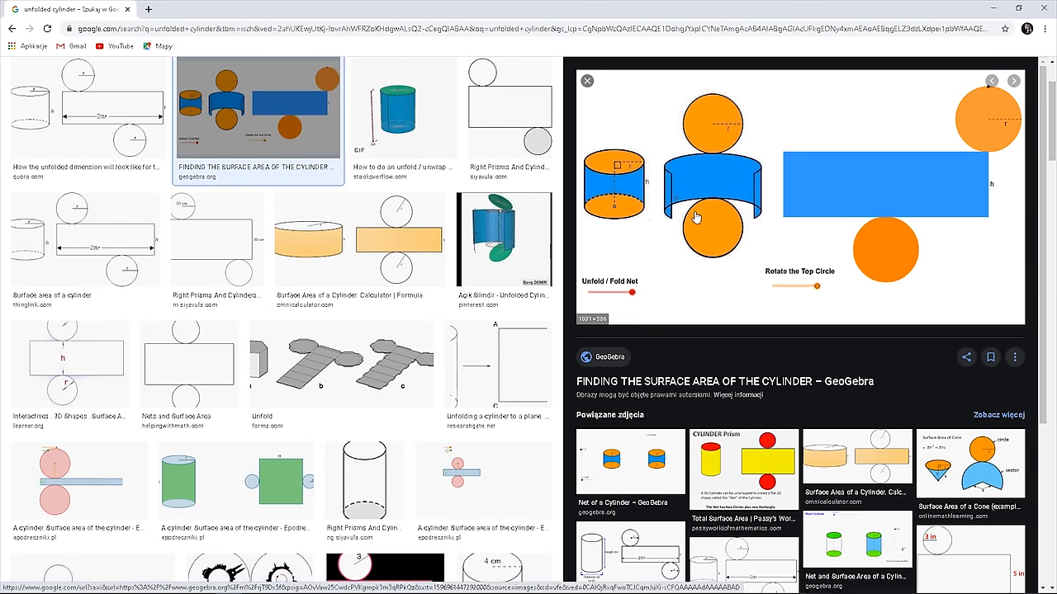
mouse_move(720, 157)
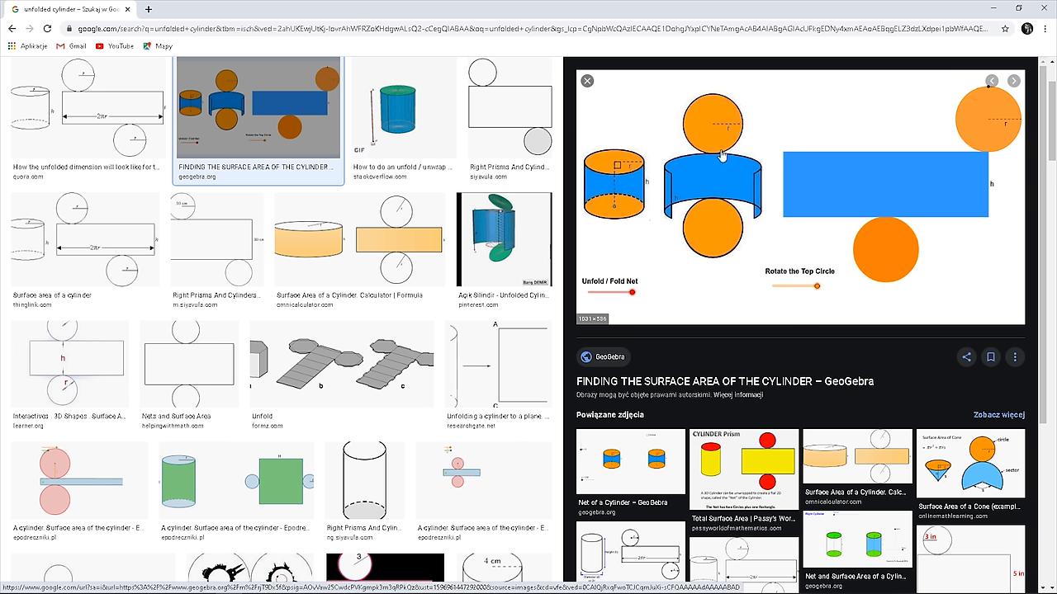
mouse_move(758, 200)
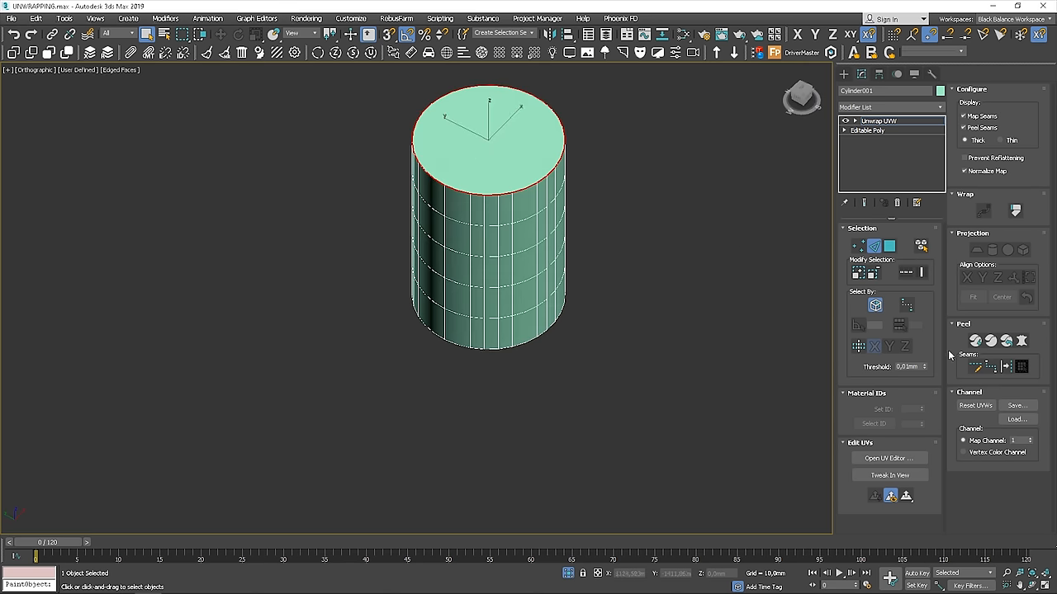
mouse_move(1022, 365)
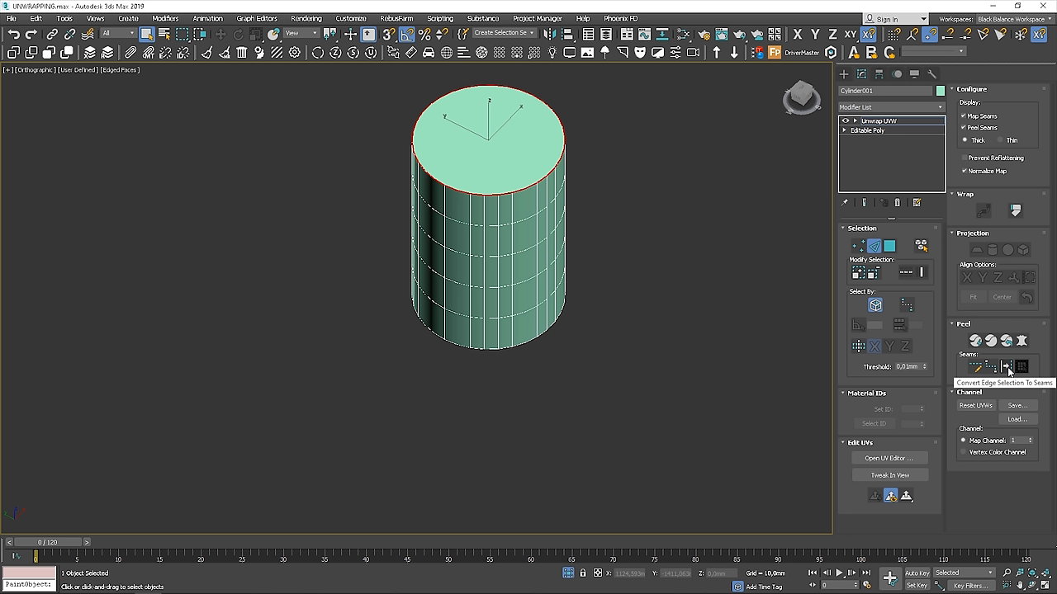
Convert the top rim, bottom rim and one vertical side edge into map seams.
left_click(1006, 366)
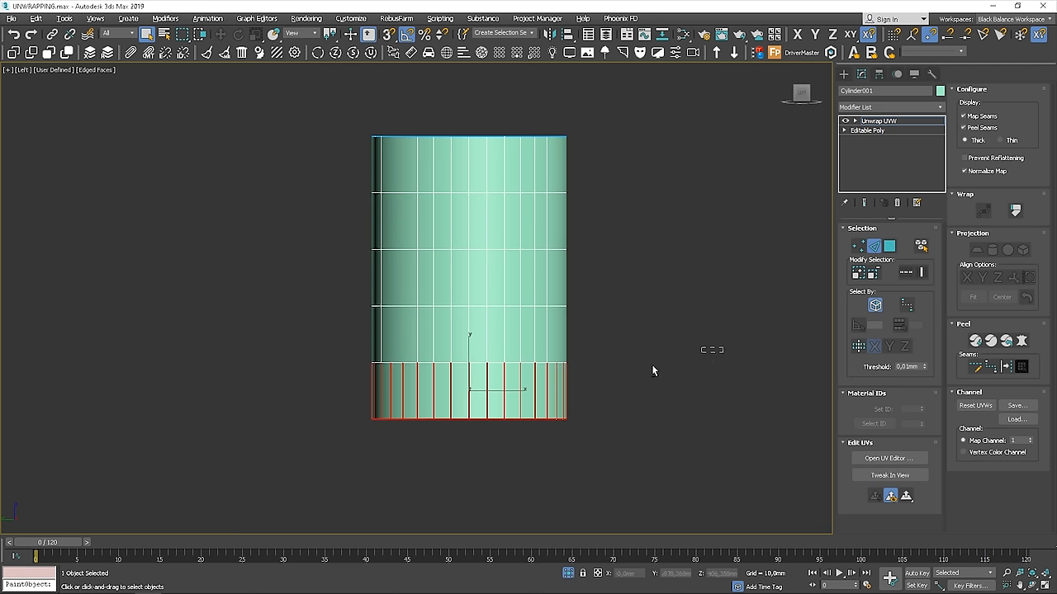
left_click(1007, 367)
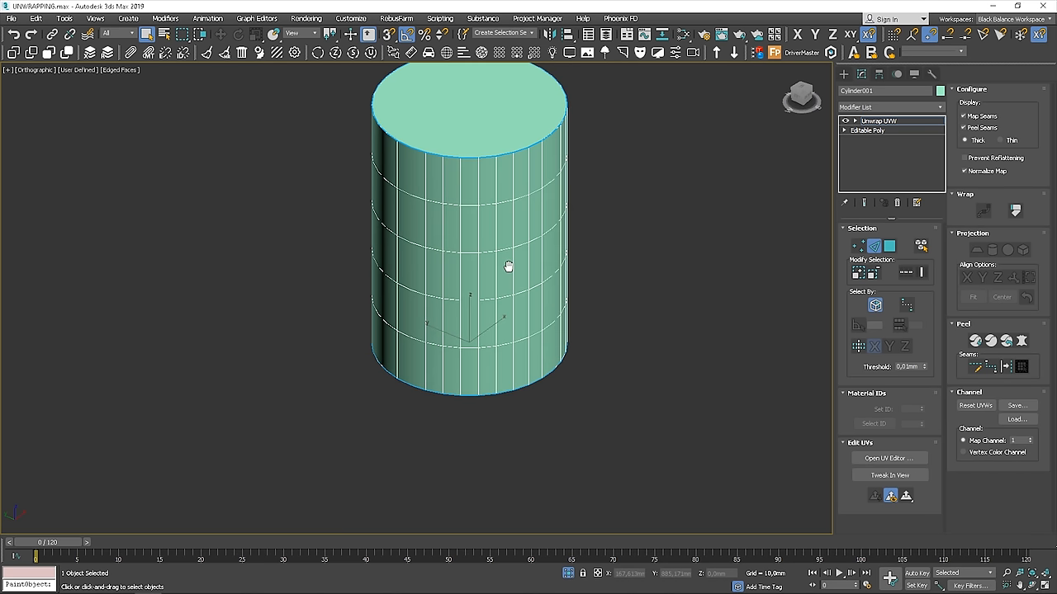
mouse_move(473, 240)
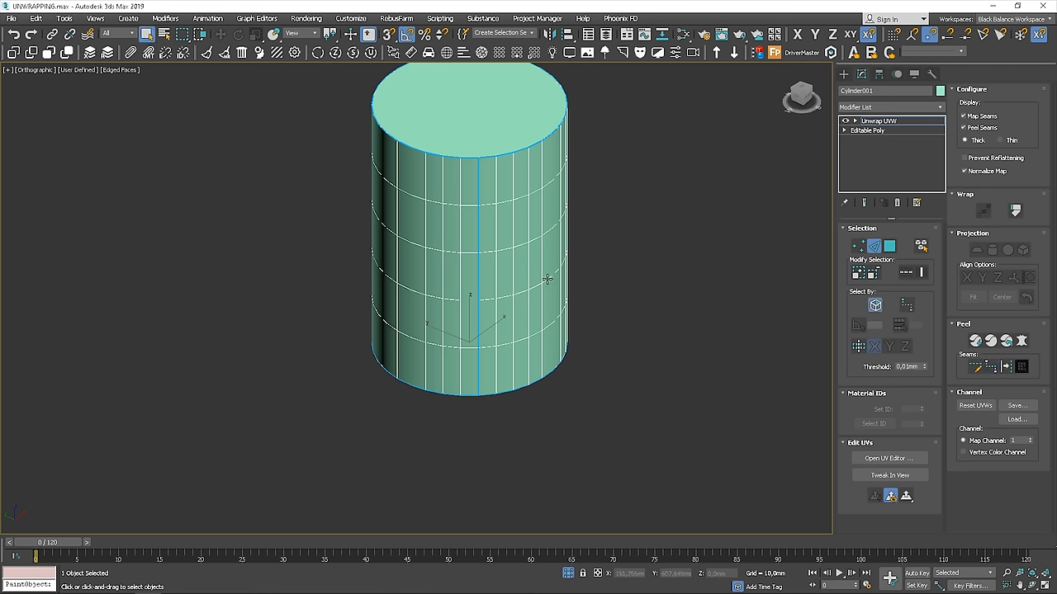
left_click(887, 459)
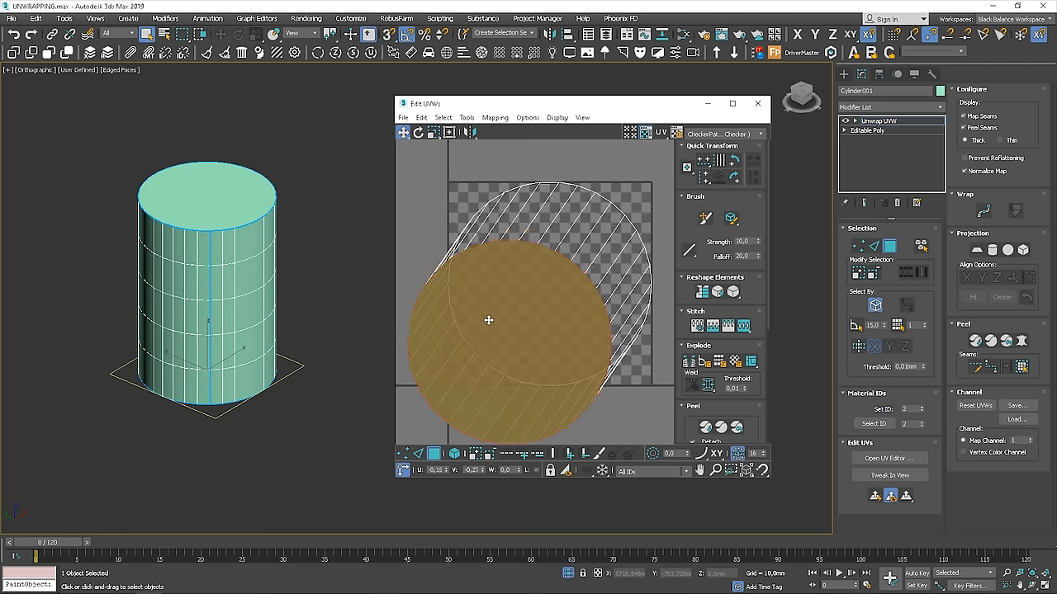
Move both cap UV circles left of the square and expand a side polygon to the seams.
left_click_drag(488, 320, 509, 258)
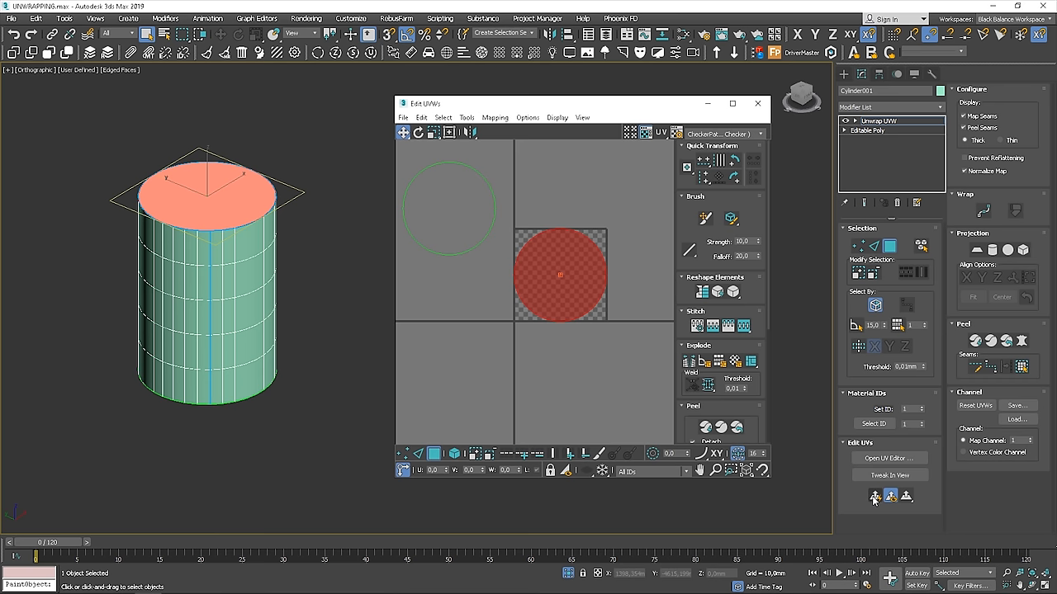
left_click_drag(559, 274, 547, 312)
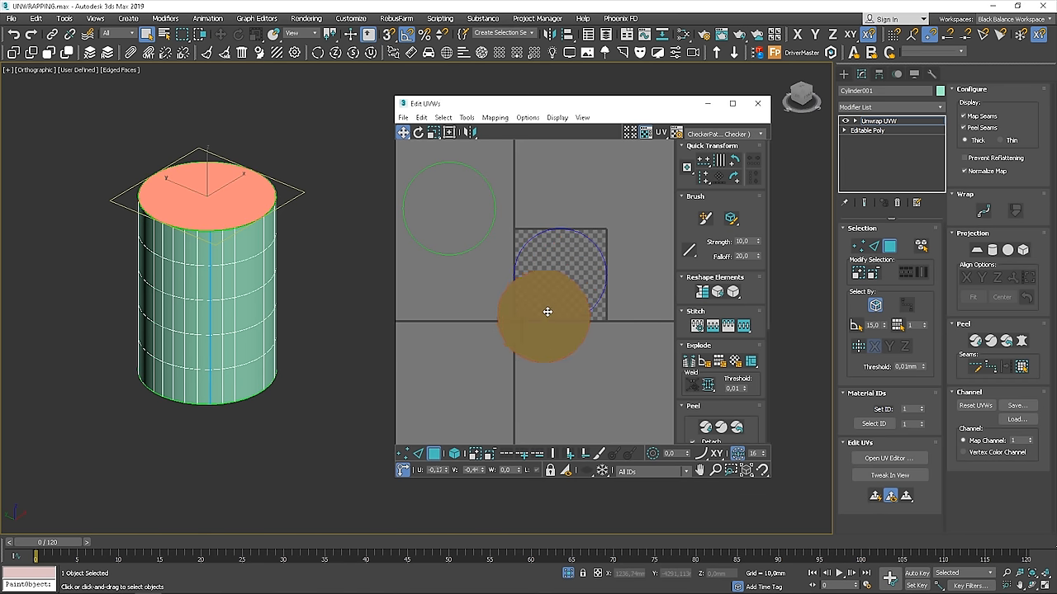
left_click_drag(547, 312, 449, 318)
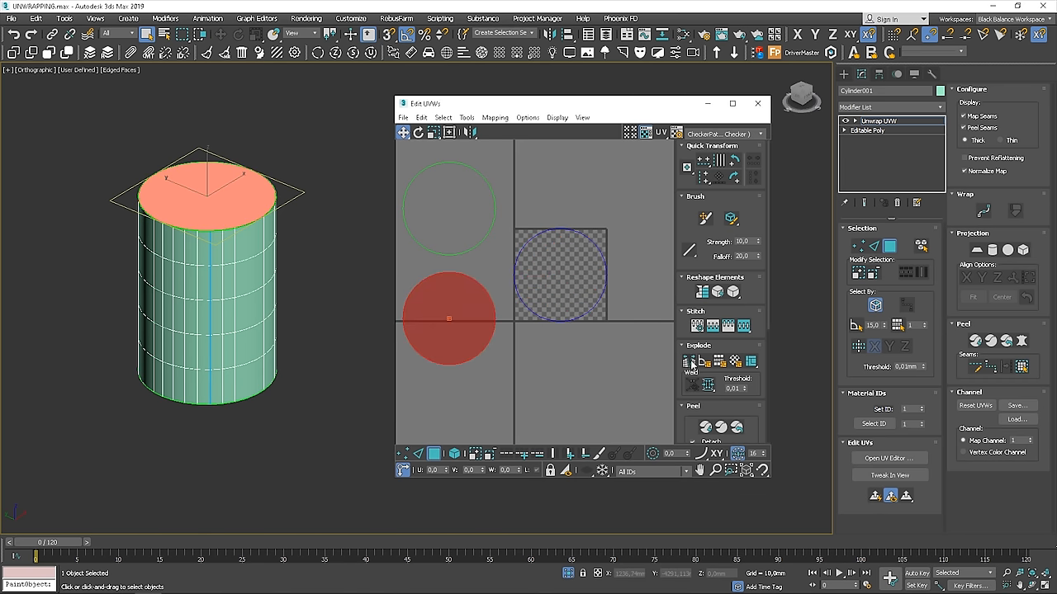
mouse_move(564, 250)
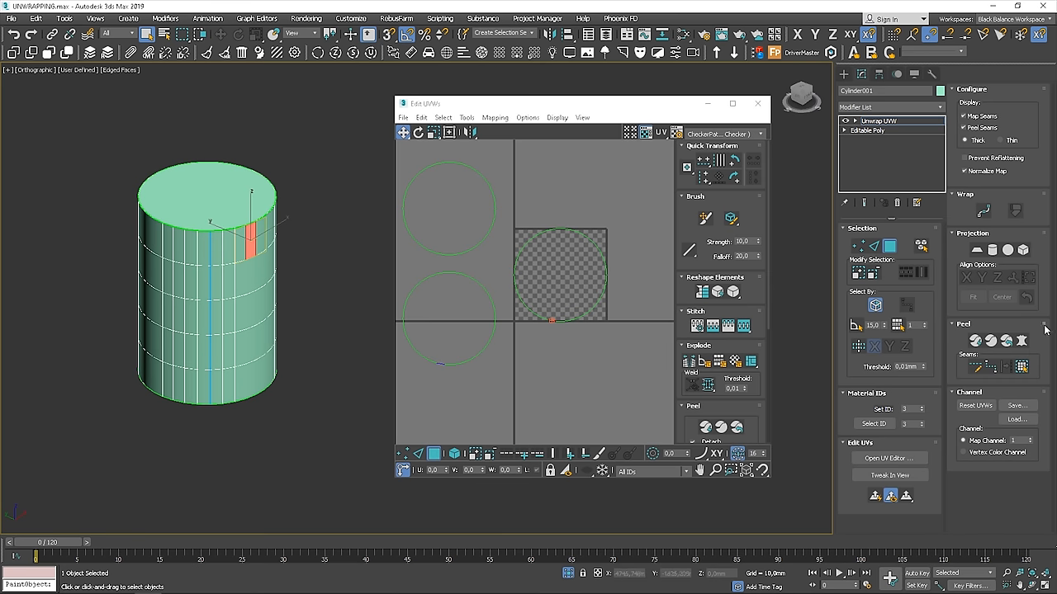
mouse_move(1021, 367)
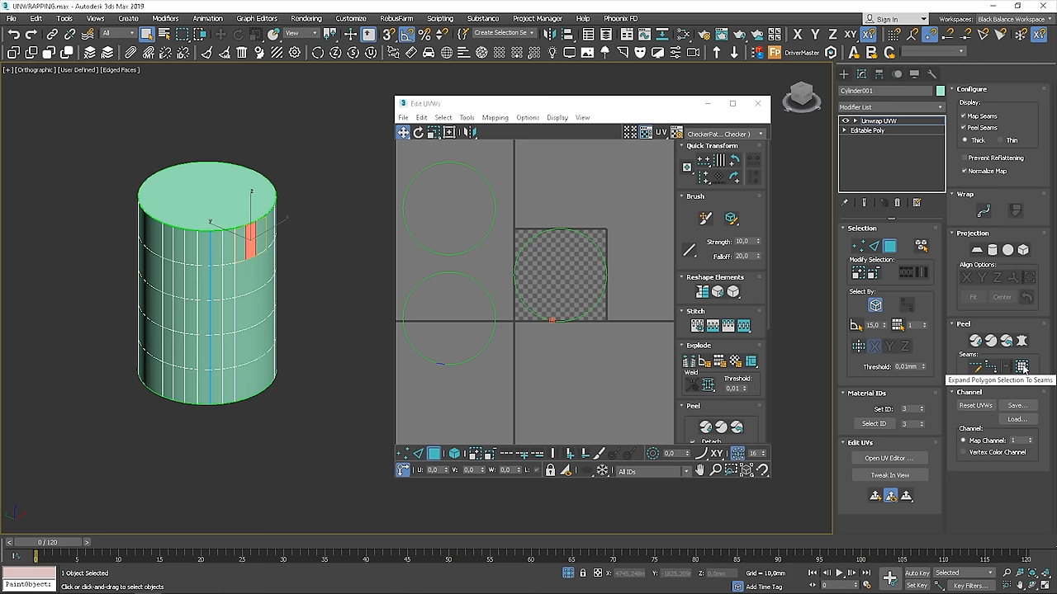
left_click(1021, 366)
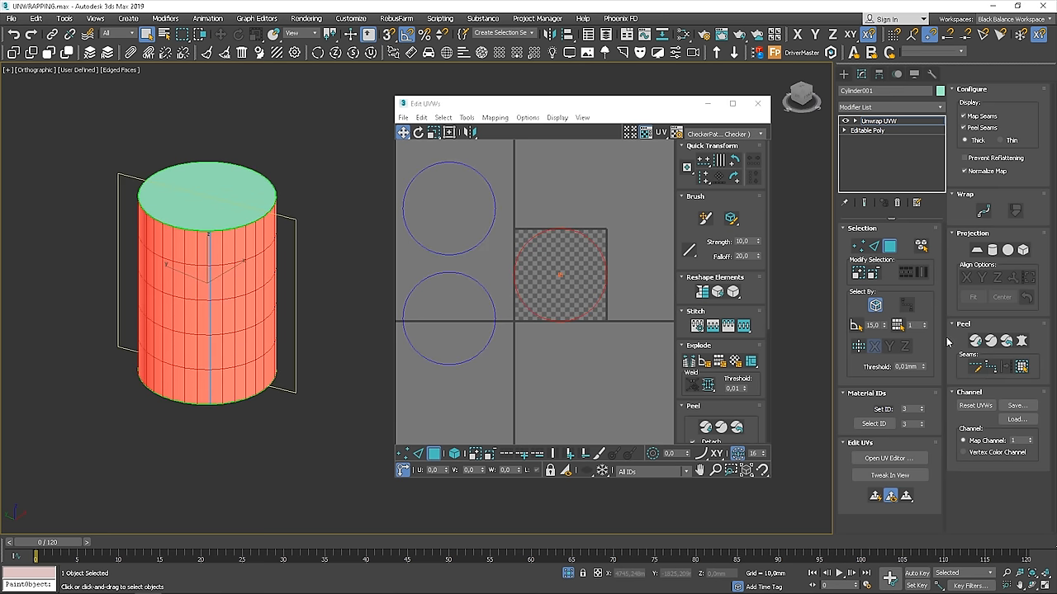
mouse_move(155, 245)
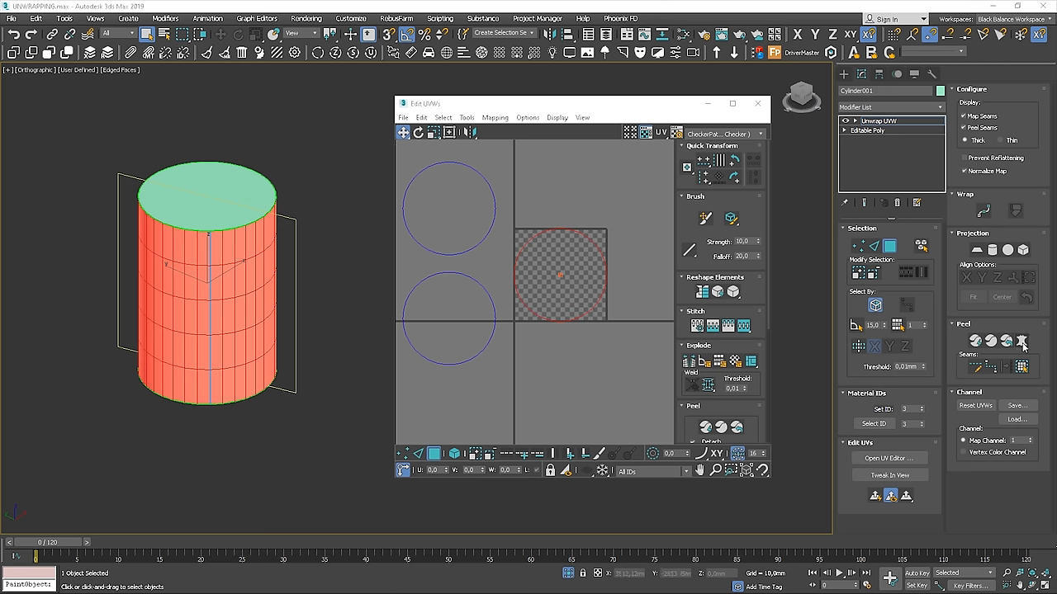
Pelt map the selected side, run Start Pelt, and commit the result.
left_click(1022, 340)
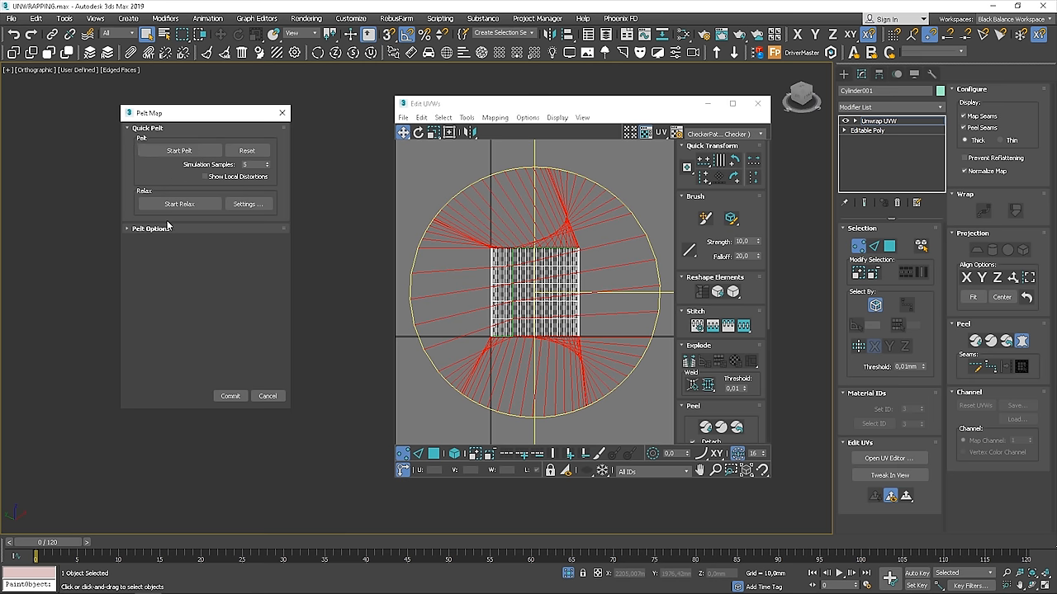
left_click(151, 229)
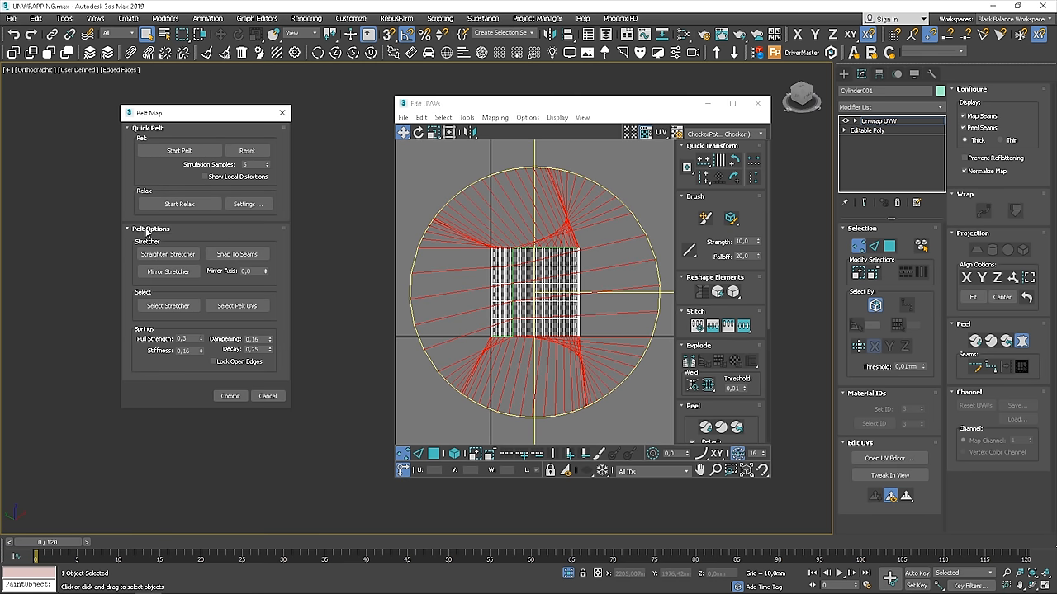
left_click(179, 151)
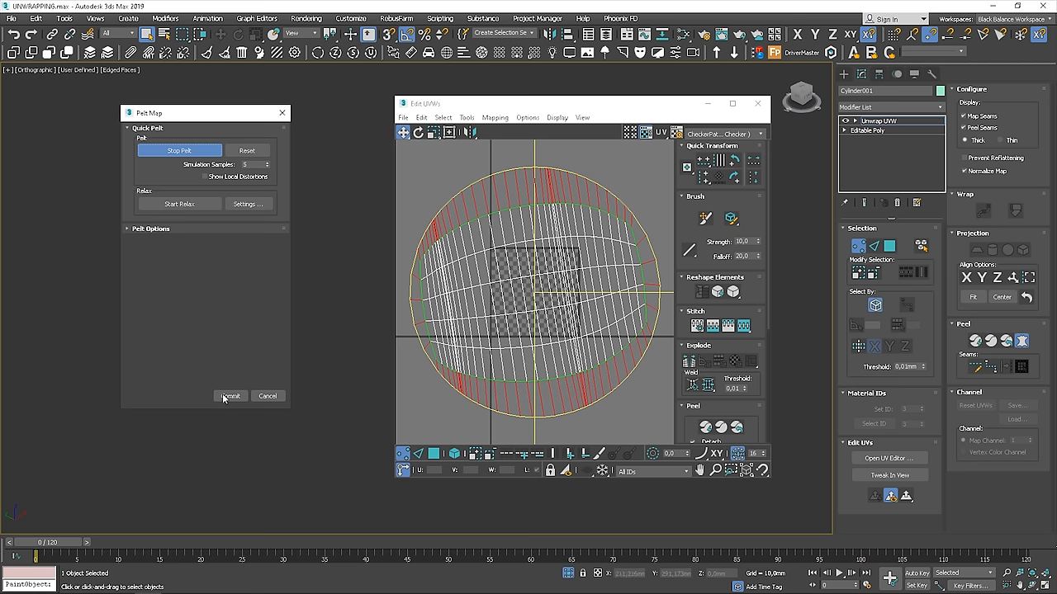
left_click(230, 396)
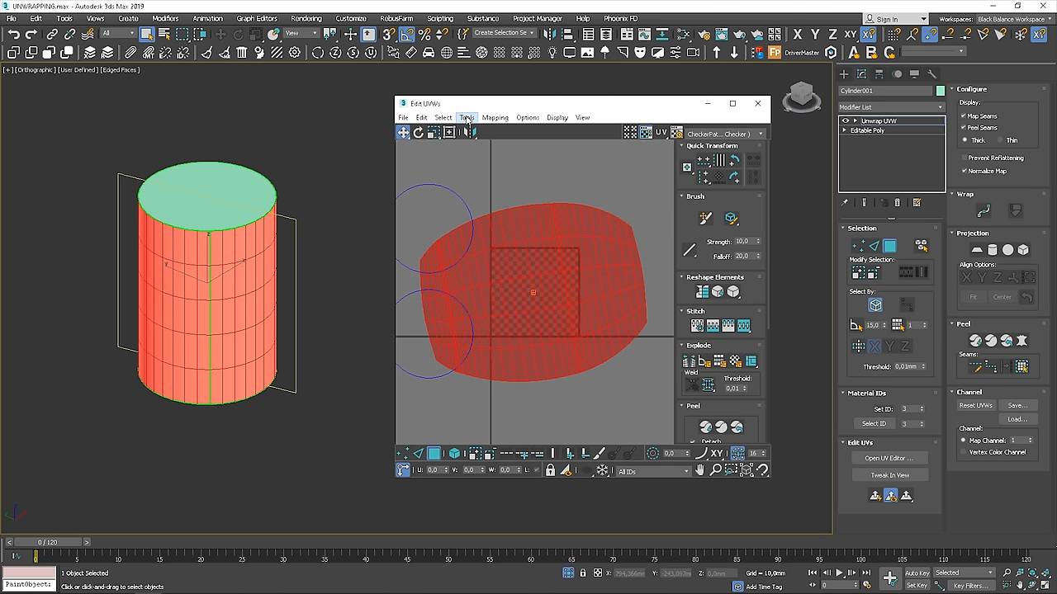
Relax the side island by polygon angles with amount 0.1.
left_click(466, 117)
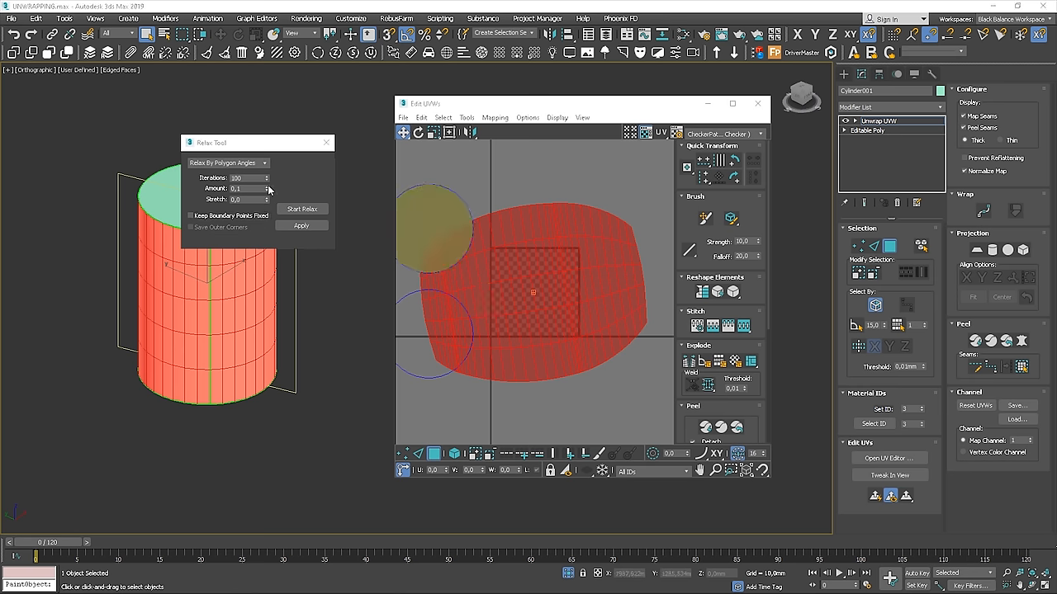
left_click(301, 208)
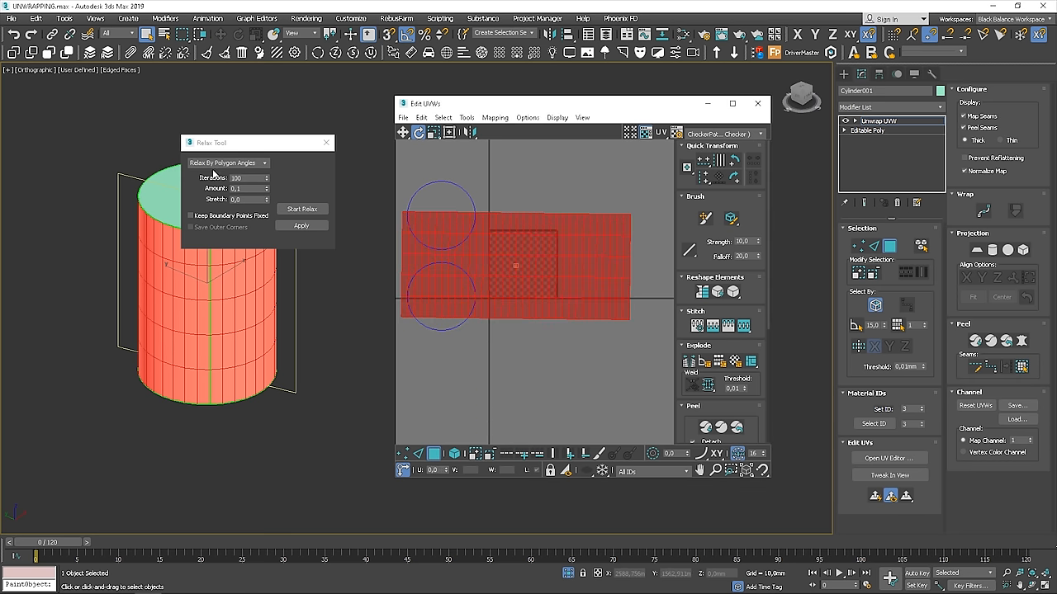
left_click(301, 208)
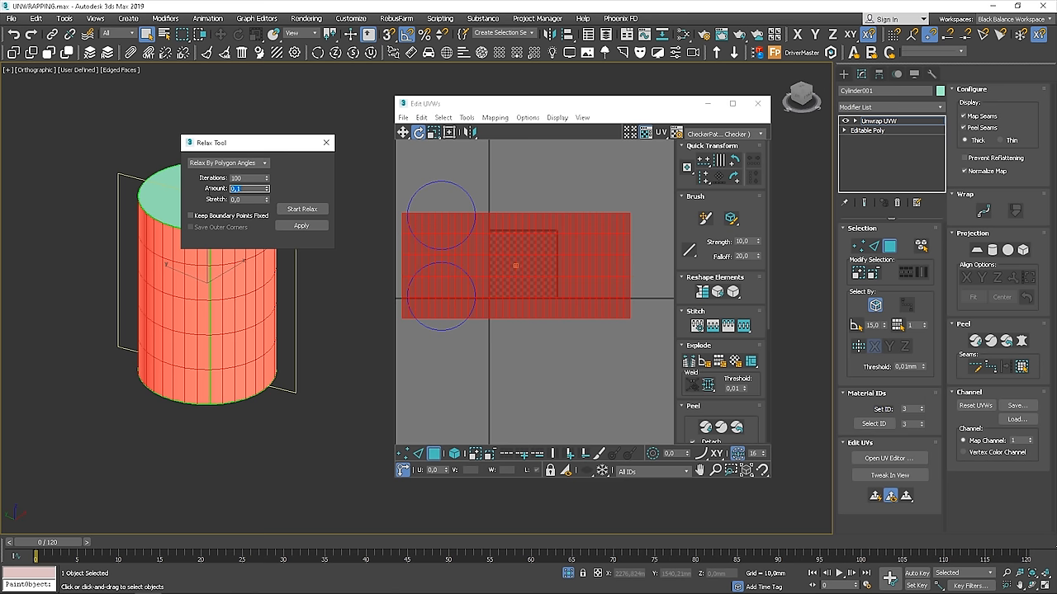
left_click(302, 209)
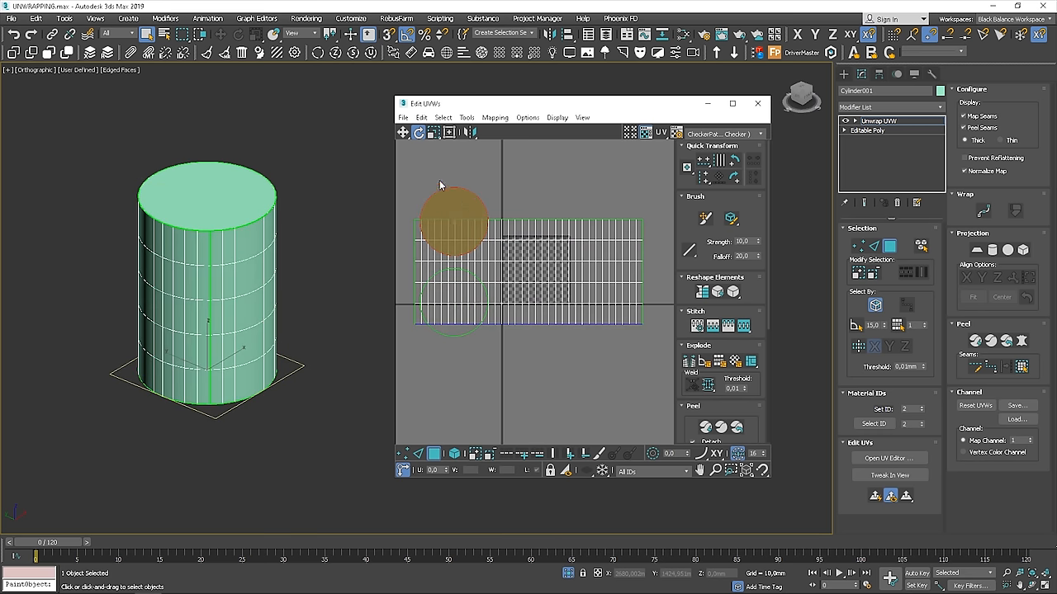
Drag one cap circle above the side rectangle and the other below it in the UV editor.
left_click_drag(454, 219, 528, 169)
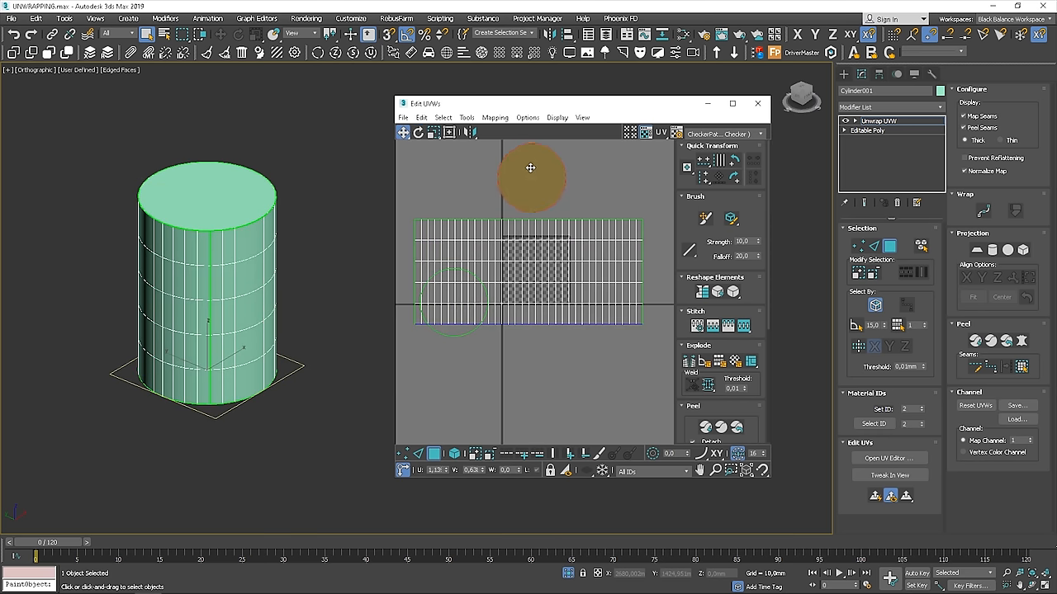
left_click_drag(530, 168, 537, 364)
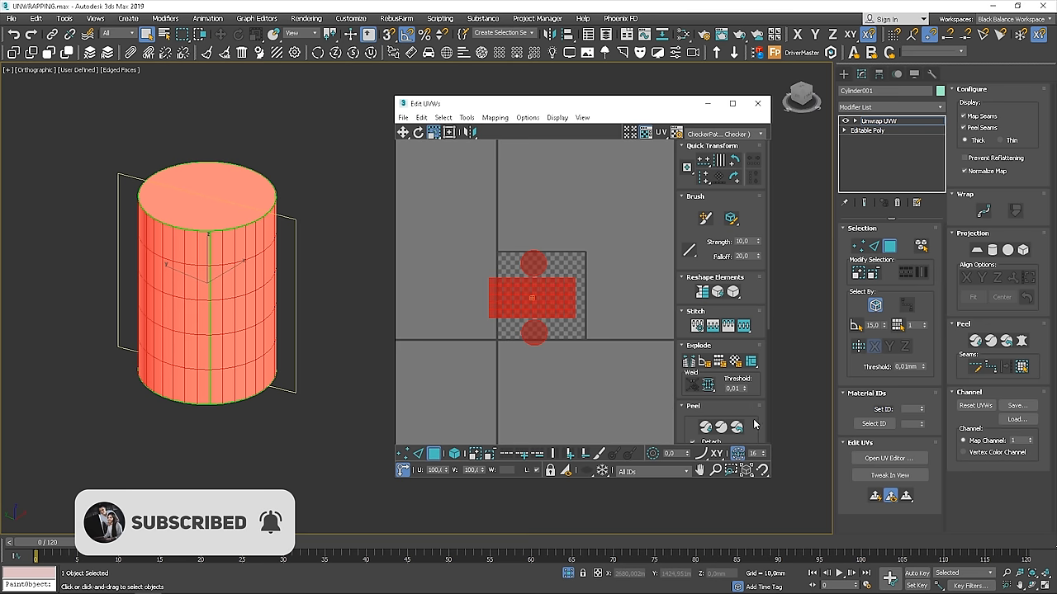
scroll("down", 3)
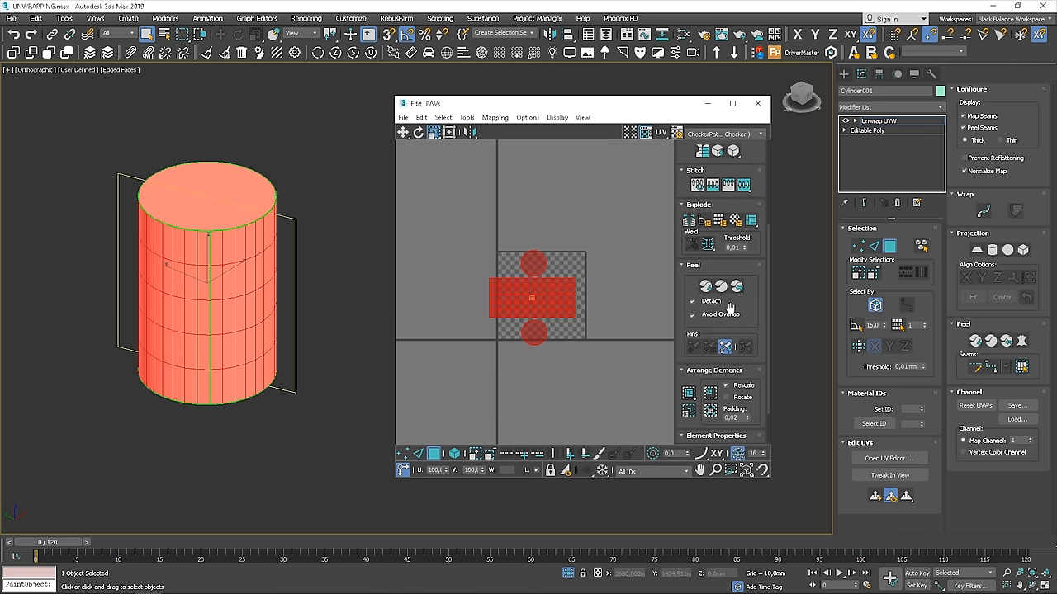